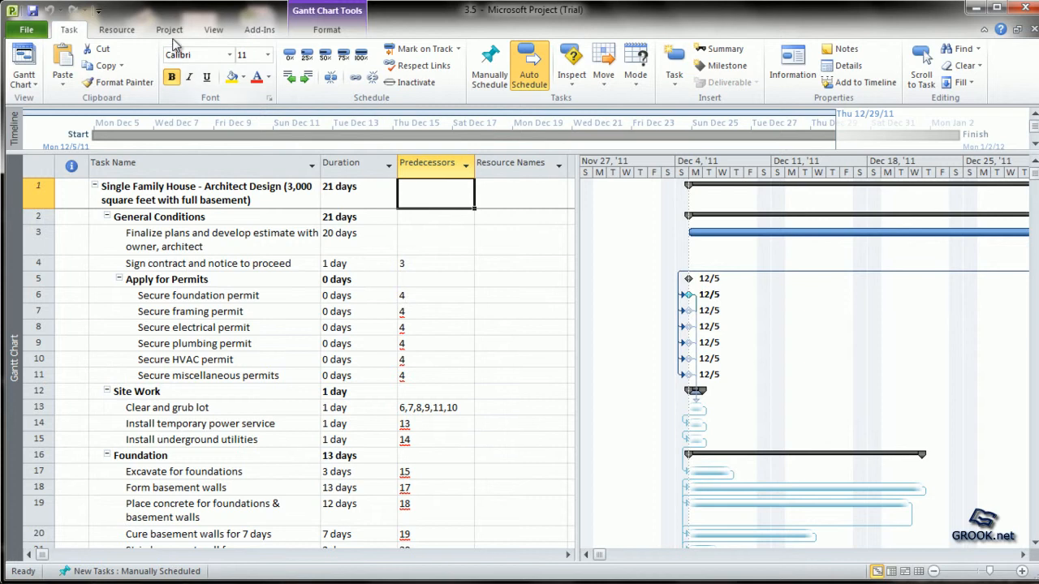
Step: Open Project Information for the house plan, showing the 12/5/11 start date
click(169, 30)
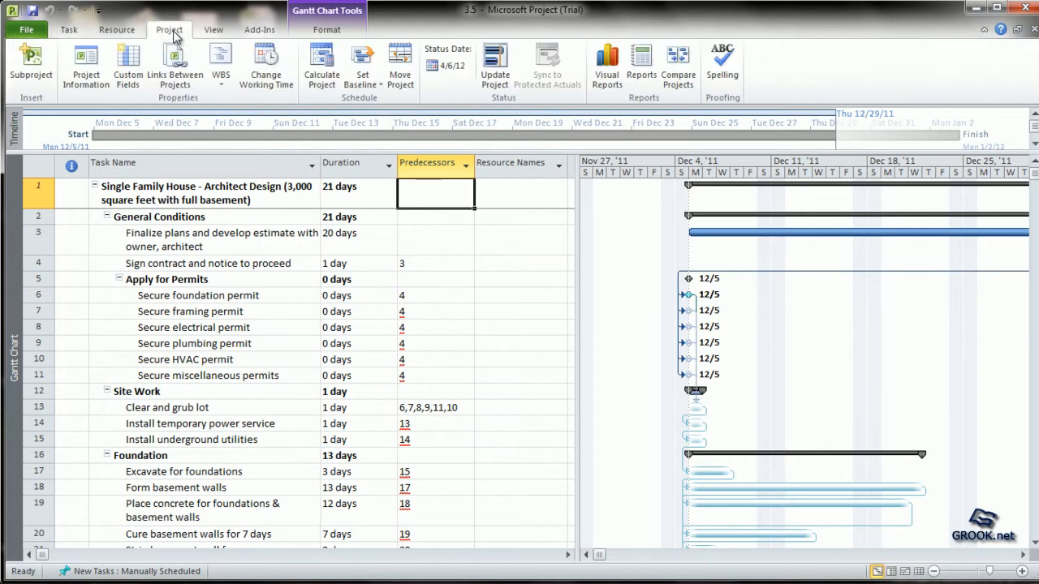
click(82, 67)
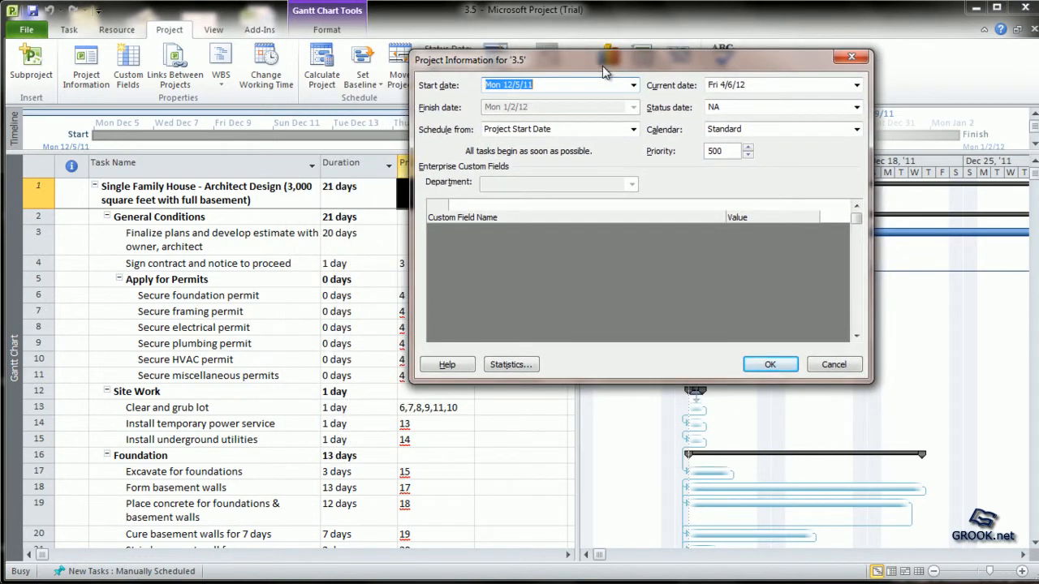
mouse_move(432, 107)
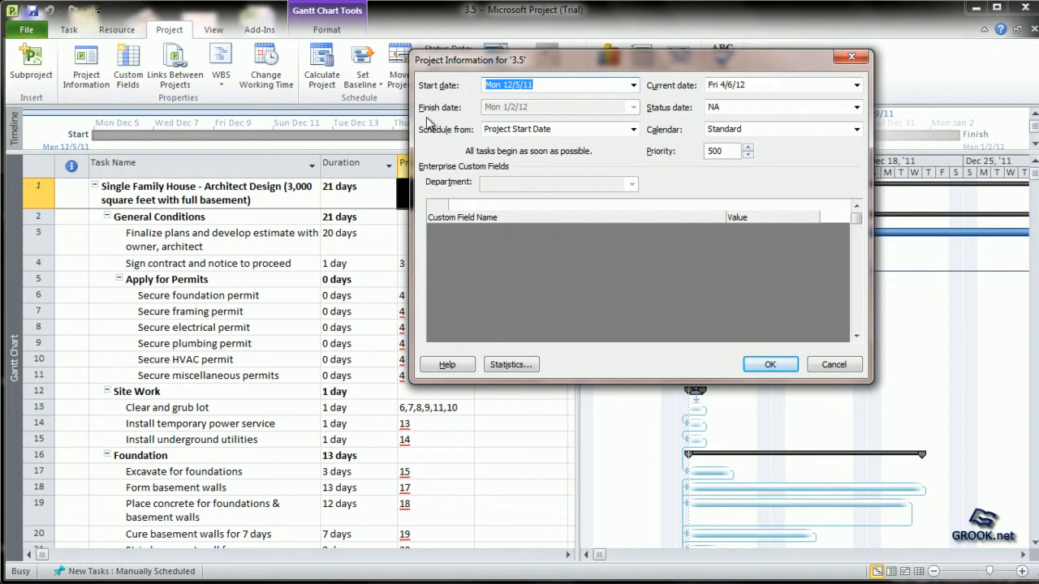
mouse_move(554, 188)
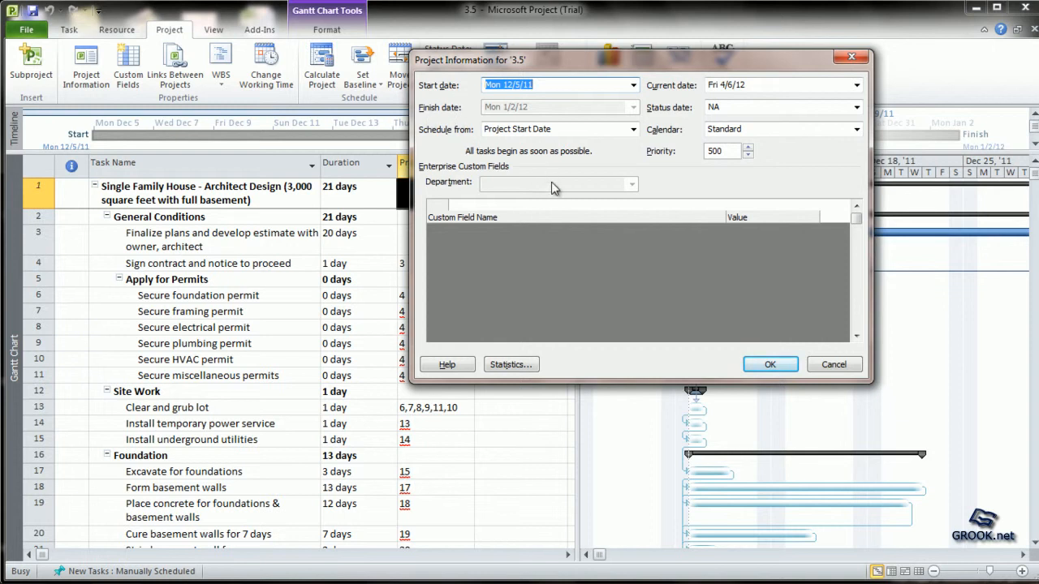
mouse_move(554, 180)
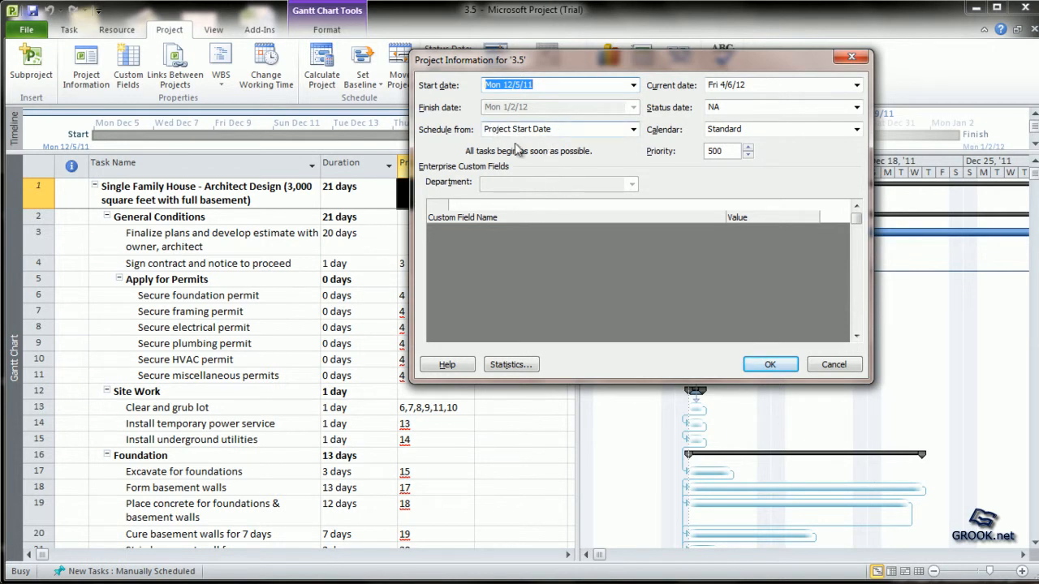
mouse_move(552, 140)
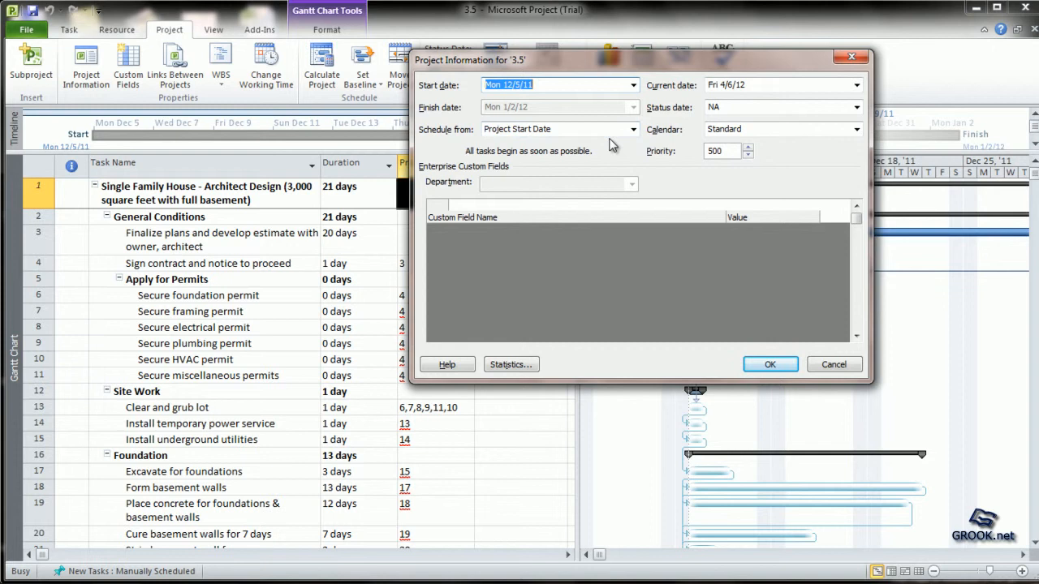
mouse_move(627, 141)
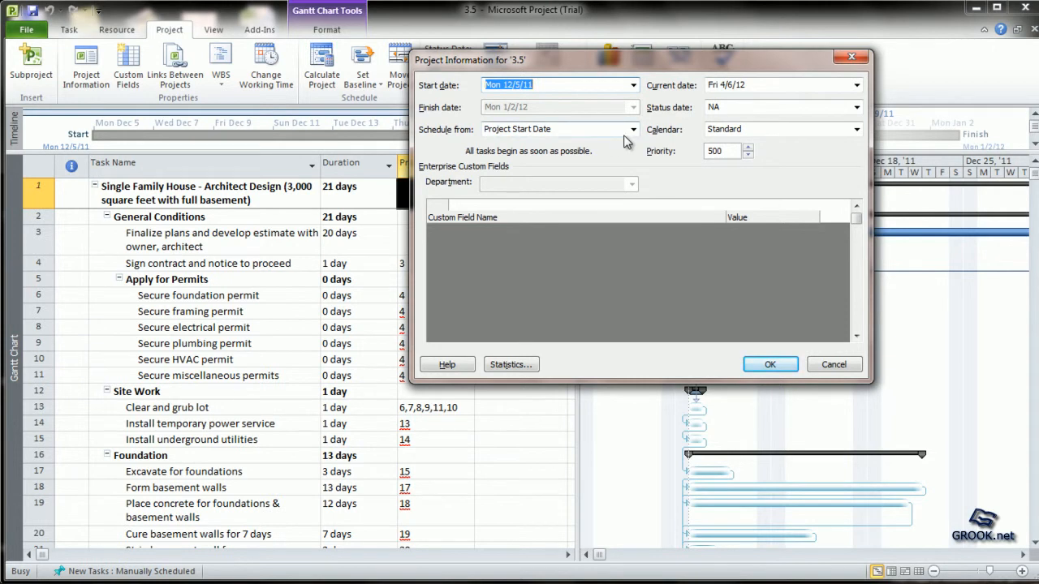
Step: Try Project Finish Date, revert to scheduling from Project Start Date, and confirm
click(633, 129)
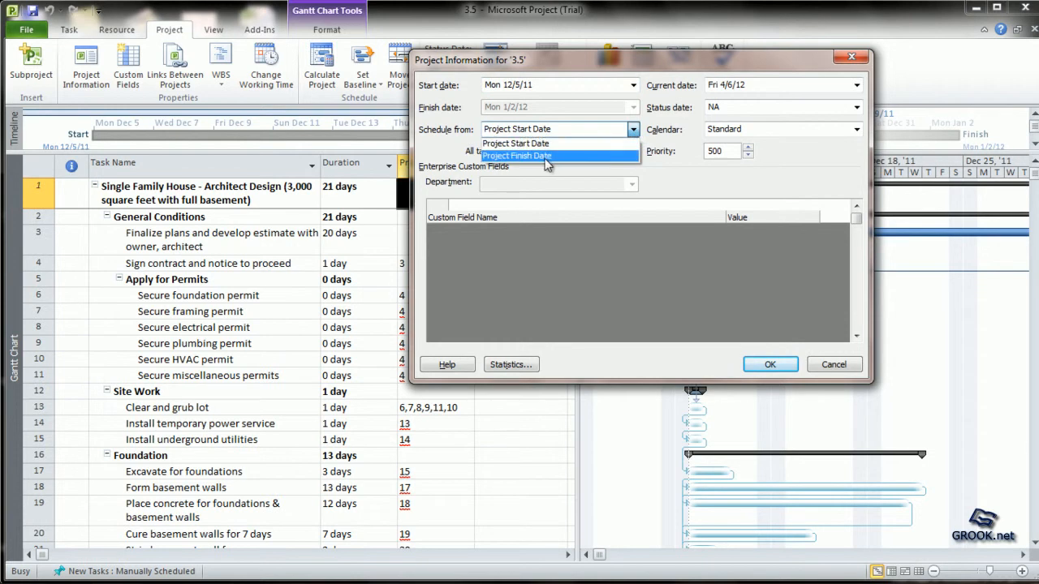
click(517, 156)
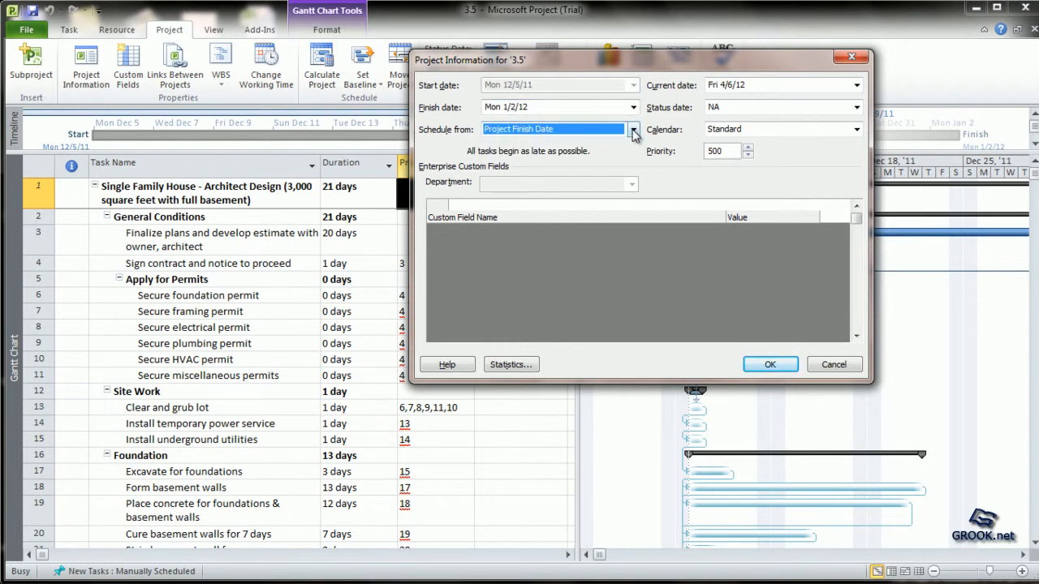
click(632, 129)
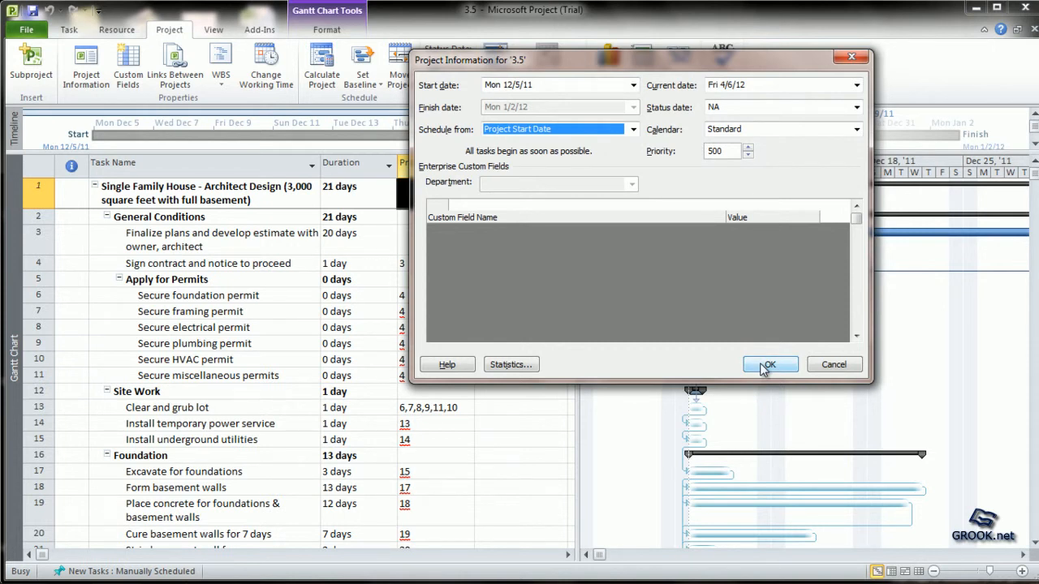
click(769, 364)
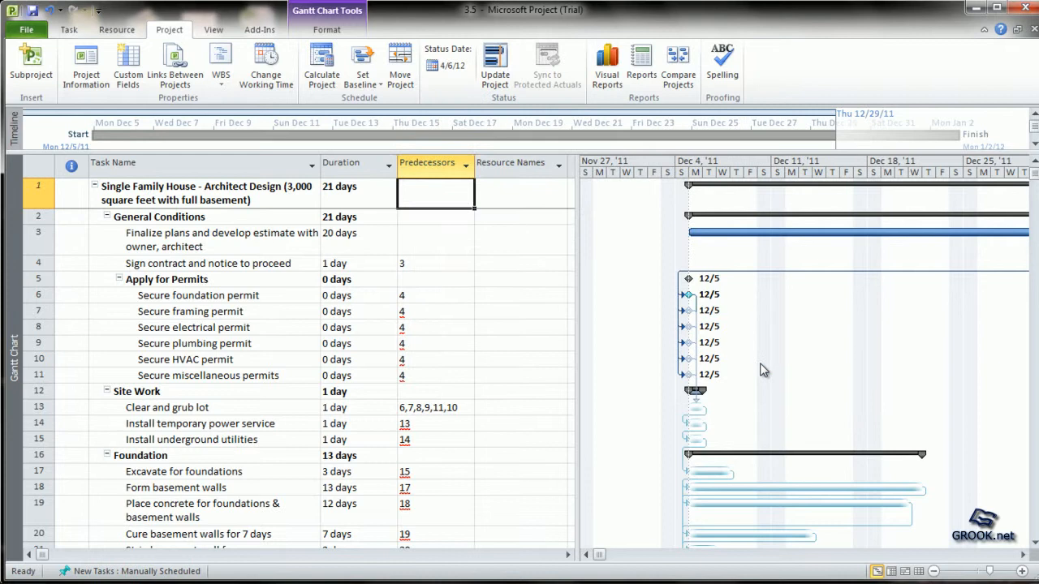
mouse_move(493, 276)
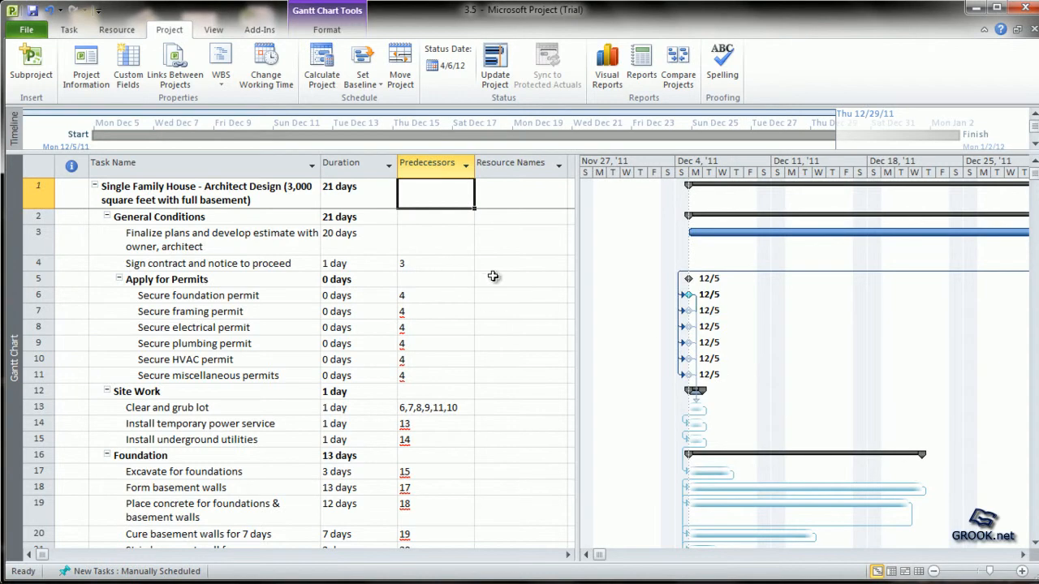
mouse_move(579, 248)
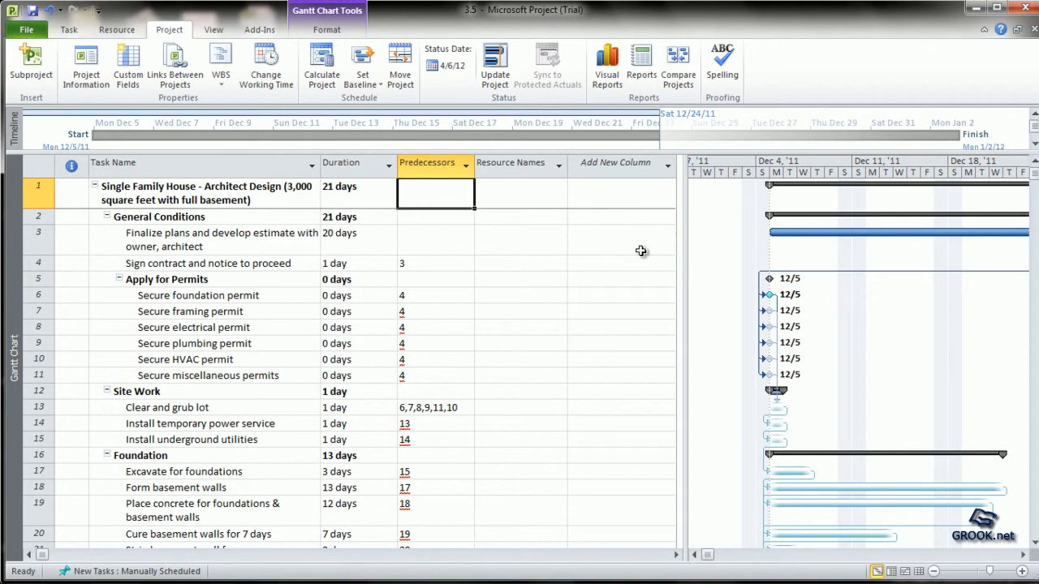
mouse_move(511, 340)
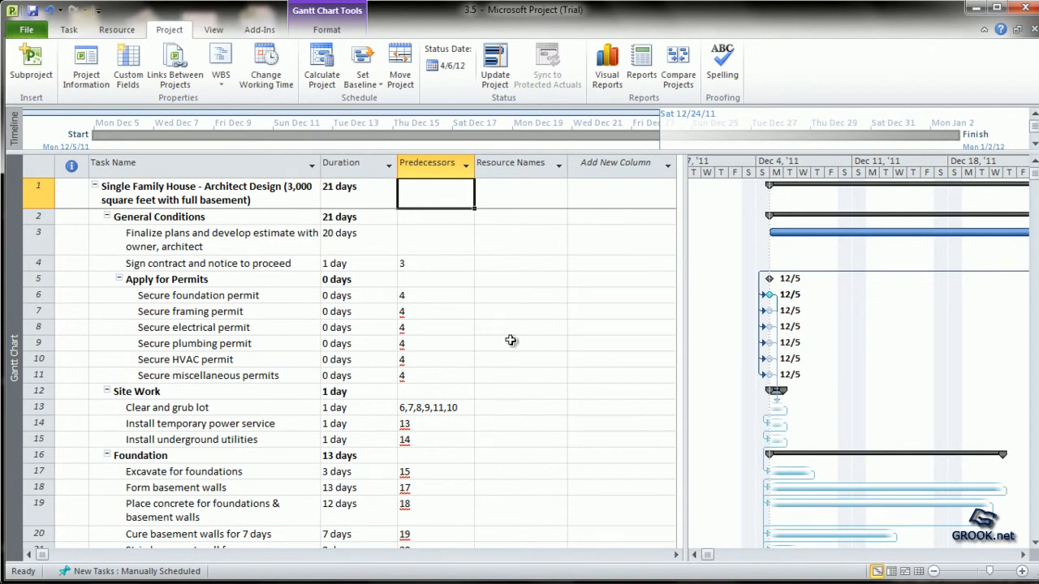
mouse_move(311, 299)
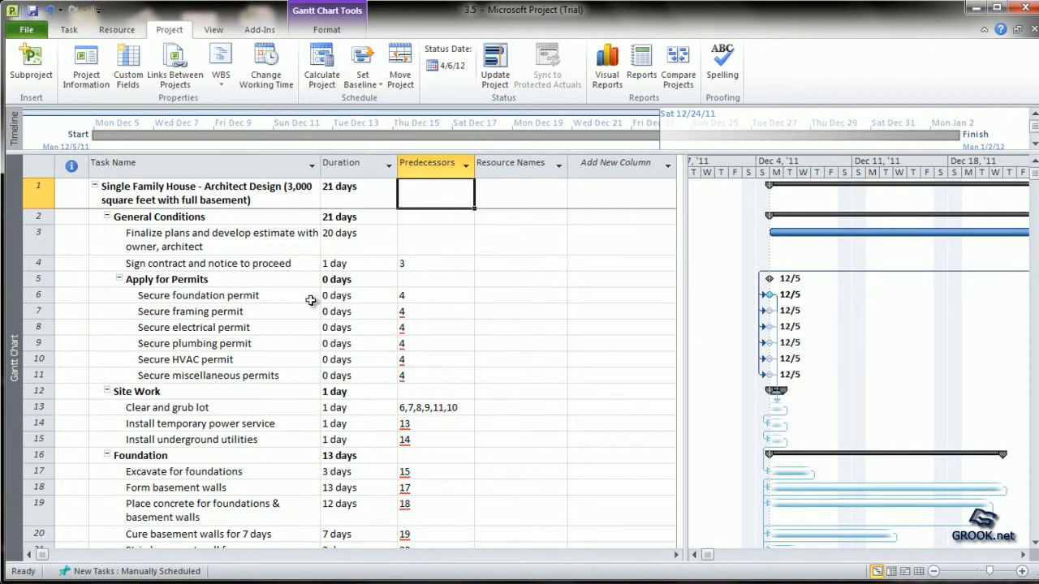
mouse_move(607, 162)
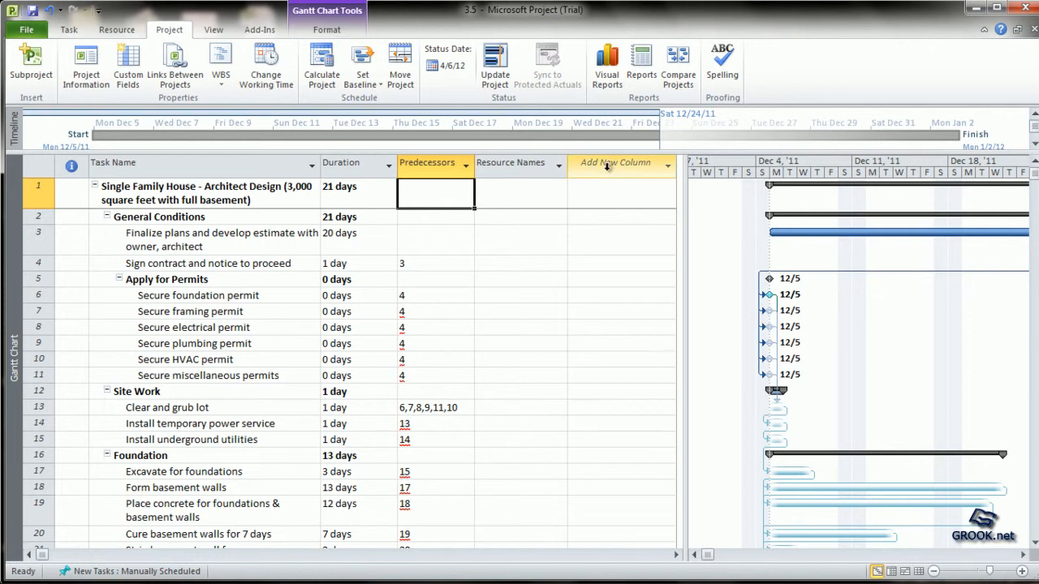
Step: Add Start and Finish columns to the task table
click(611, 163)
text(scheduled Duration)
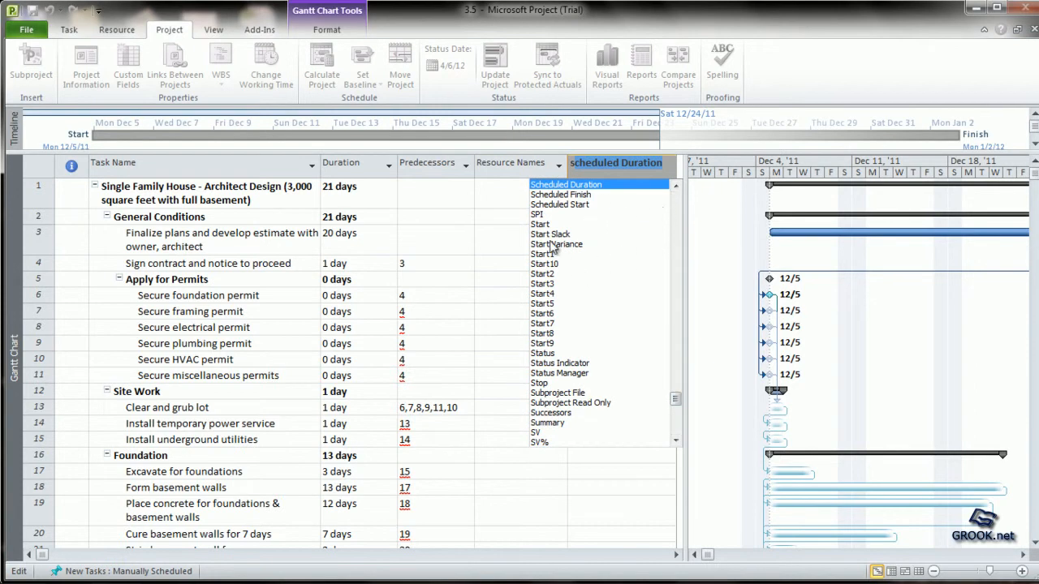
click(540, 224)
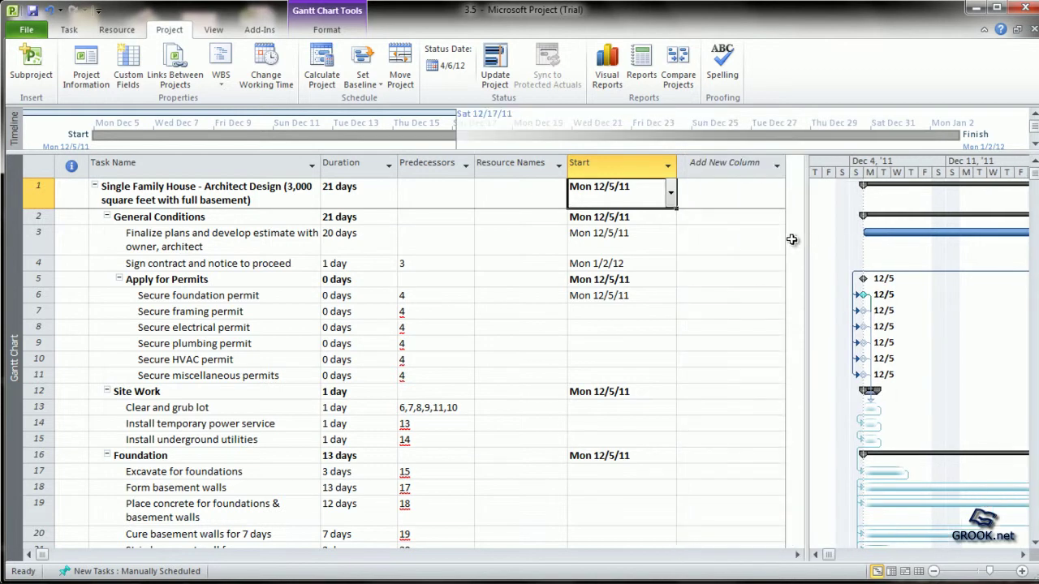
click(732, 163)
text(finish)
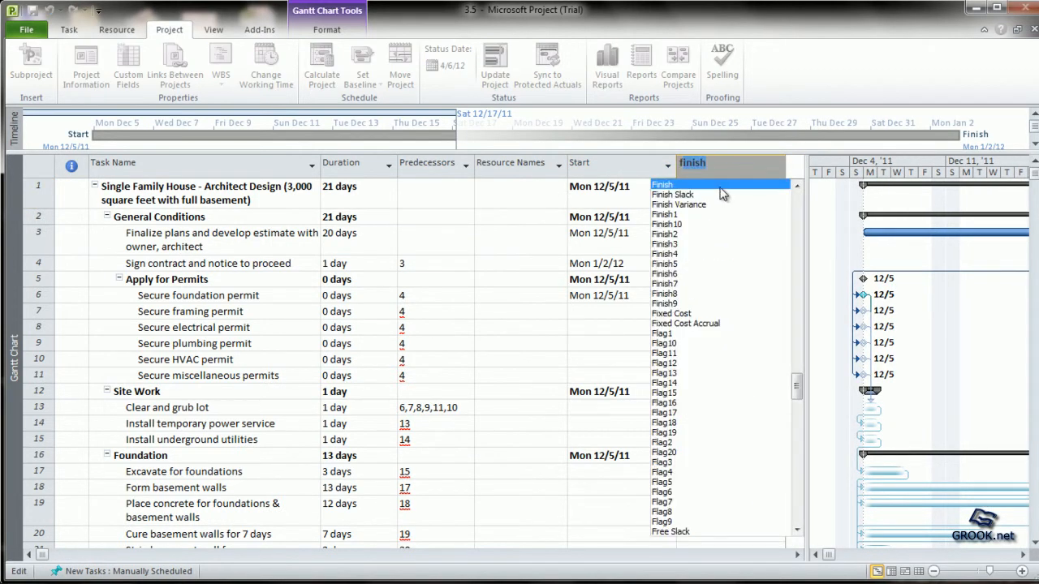
click(661, 185)
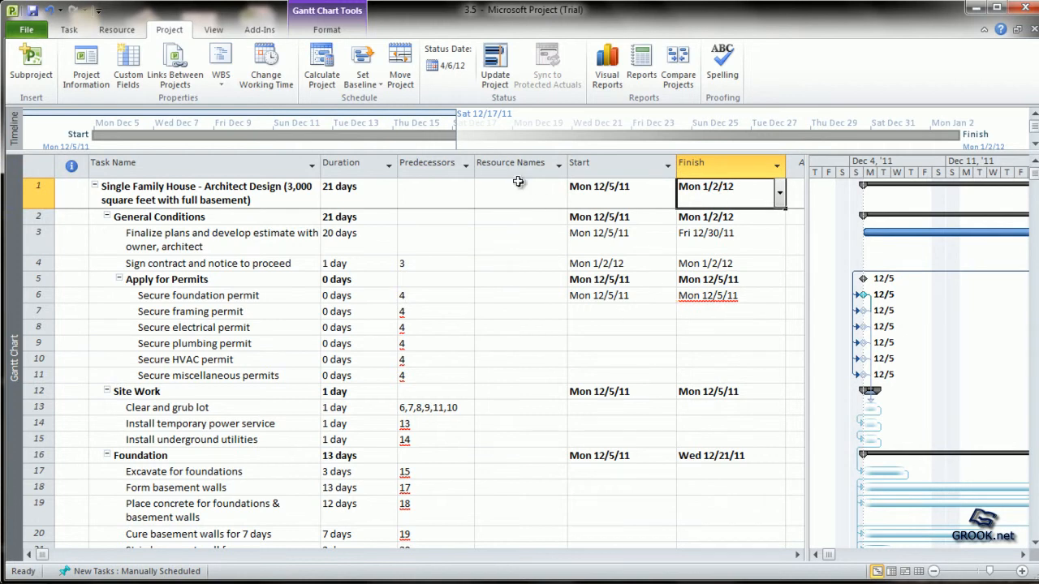
Step: Hide the Resource Names column and click through the Secure foundation permit task's dates
right_click(511, 162)
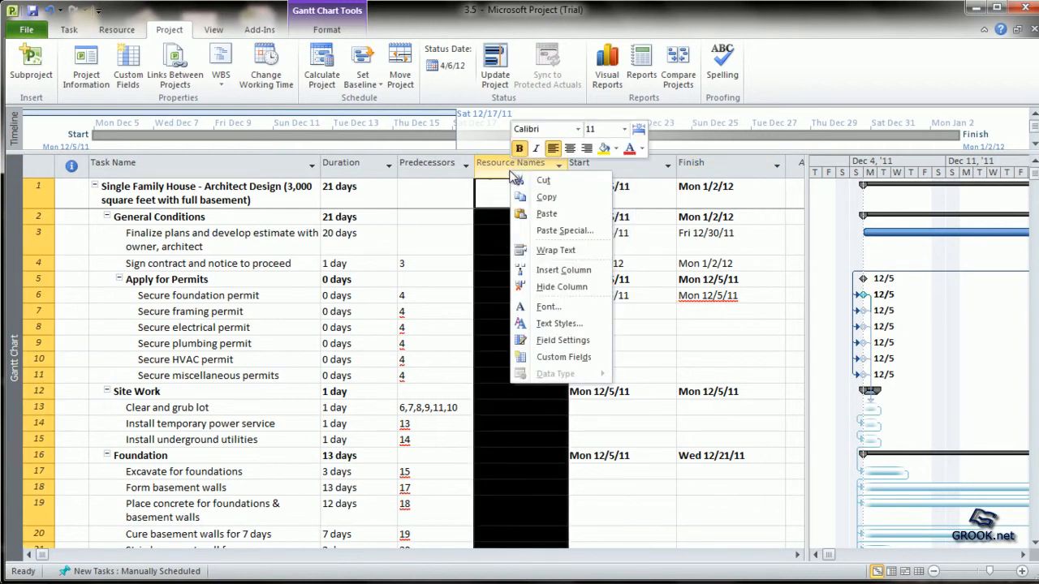
click(559, 287)
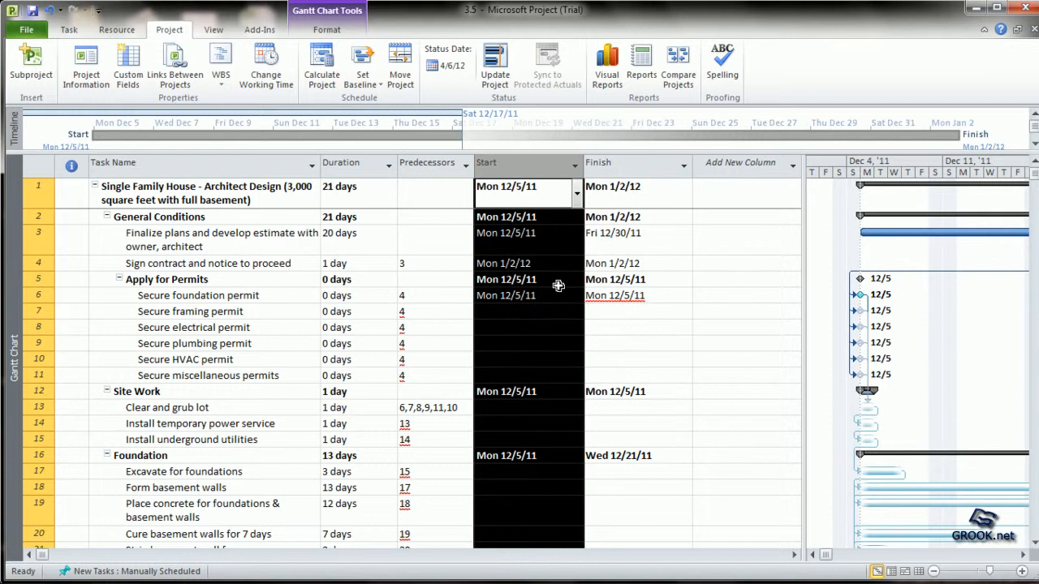
click(745, 311)
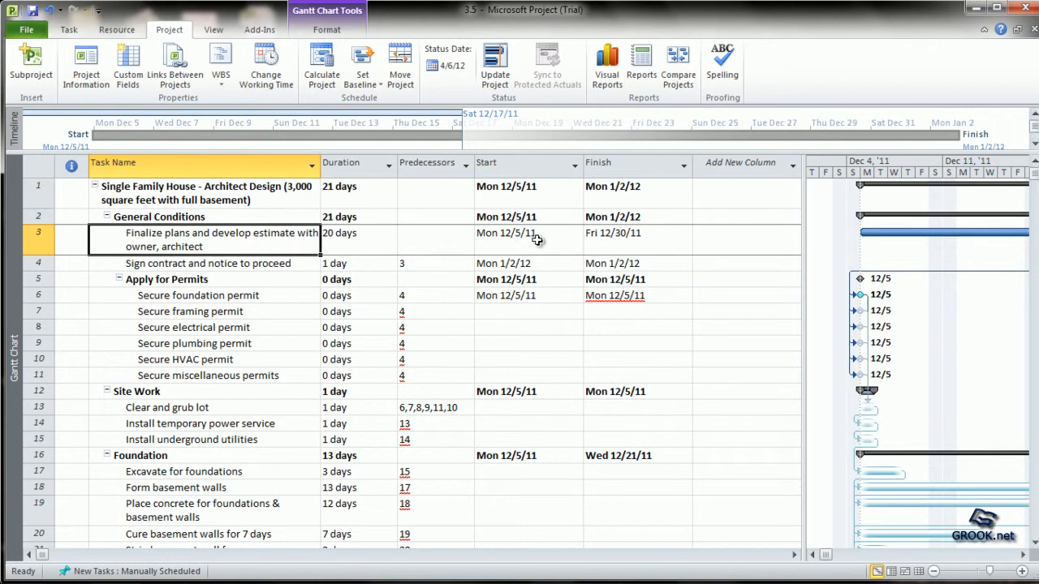
click(198, 295)
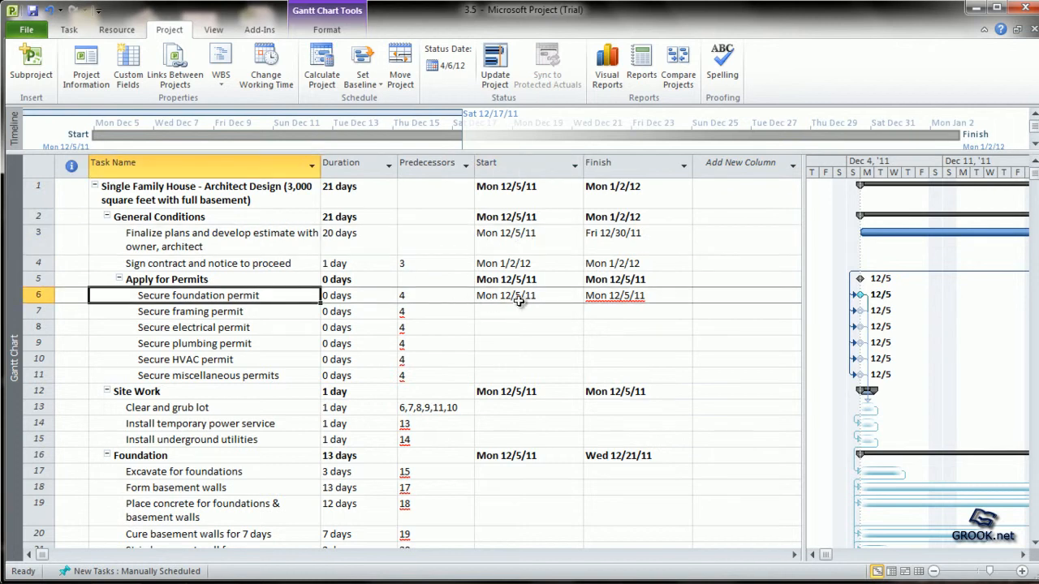
click(515, 295)
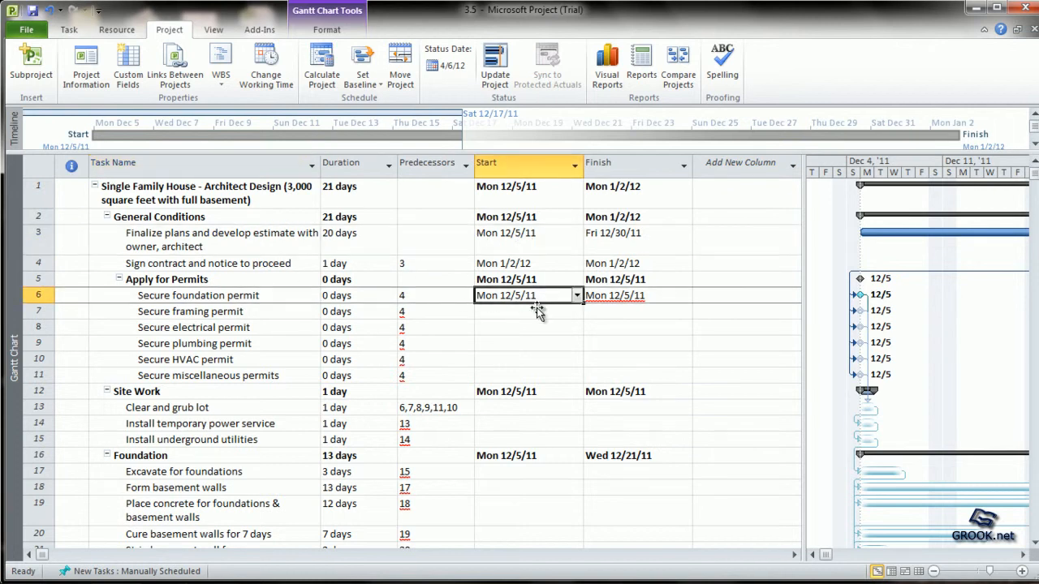
scroll(down, 3)
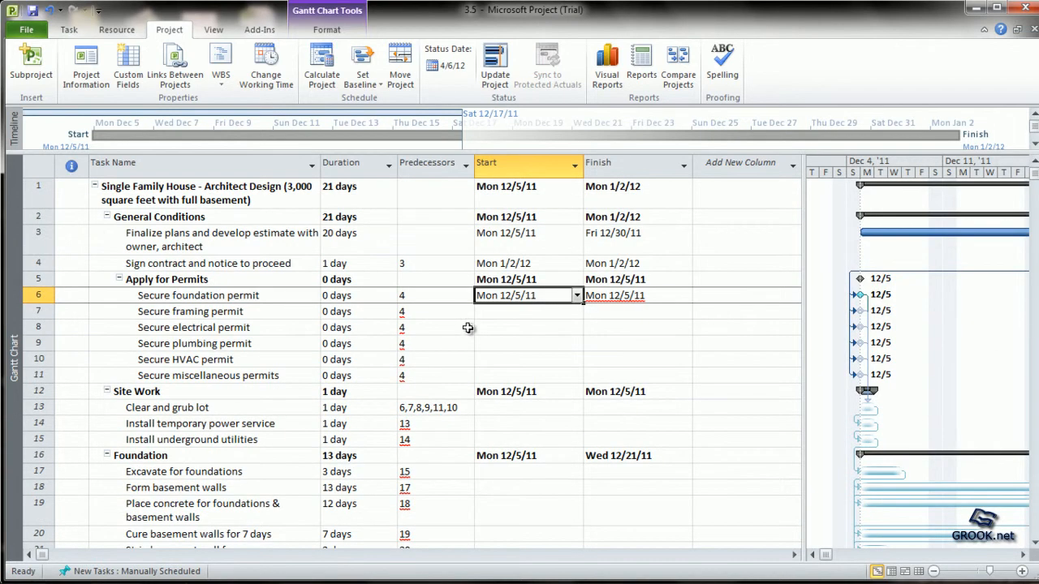
mouse_move(661, 292)
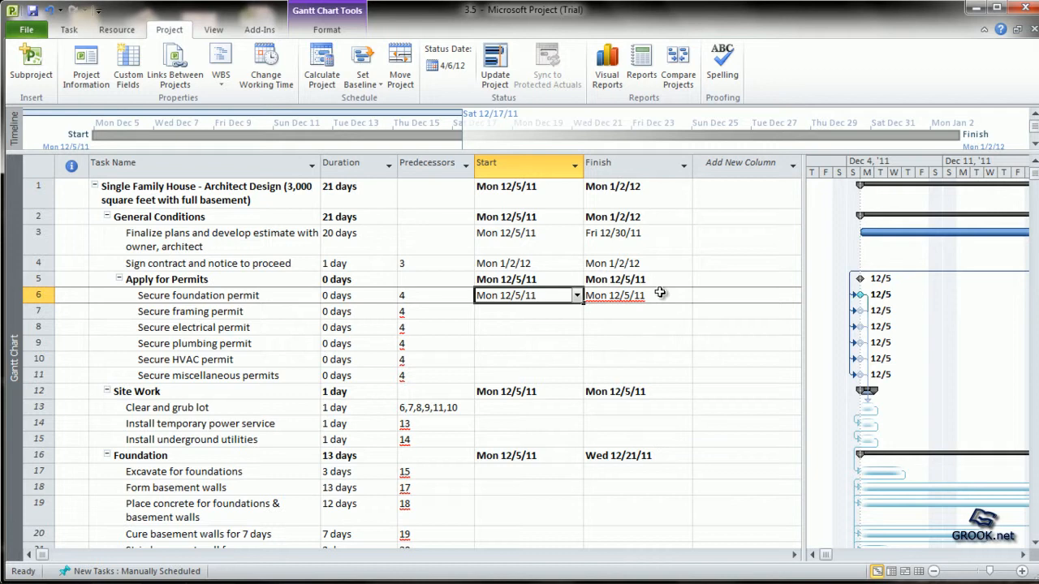
mouse_move(311, 273)
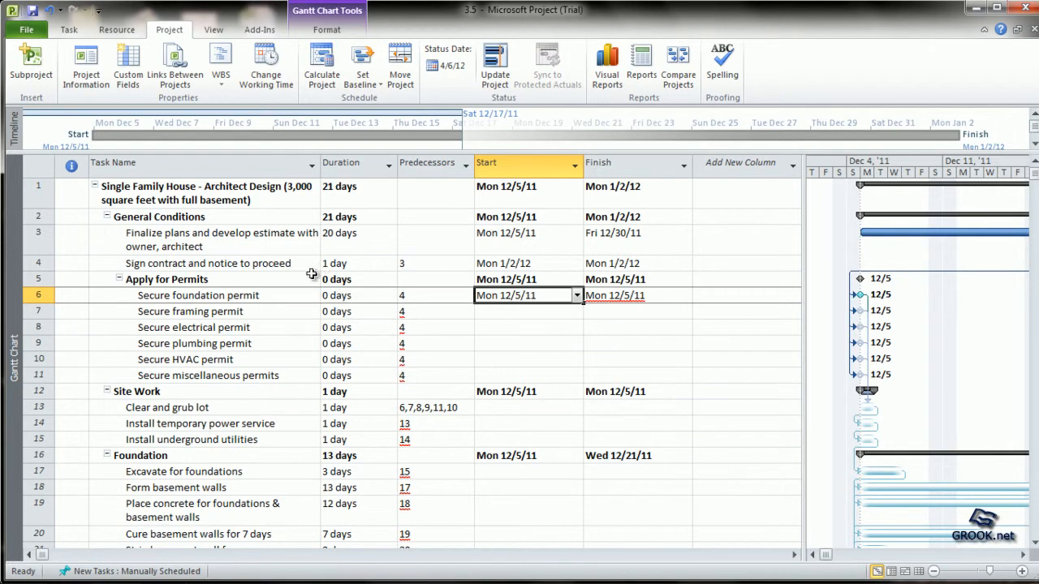
mouse_move(509, 221)
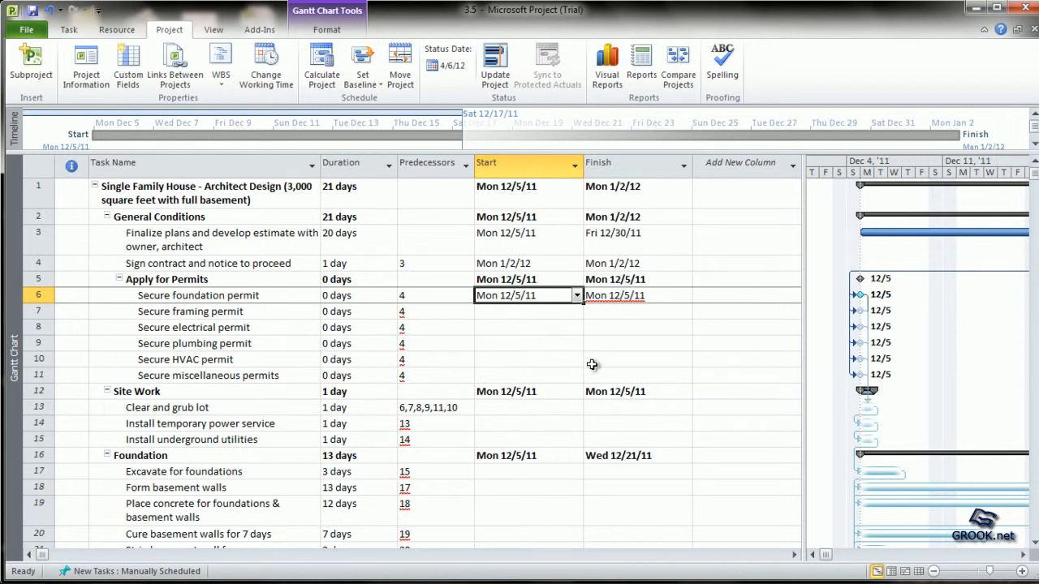
mouse_move(398, 358)
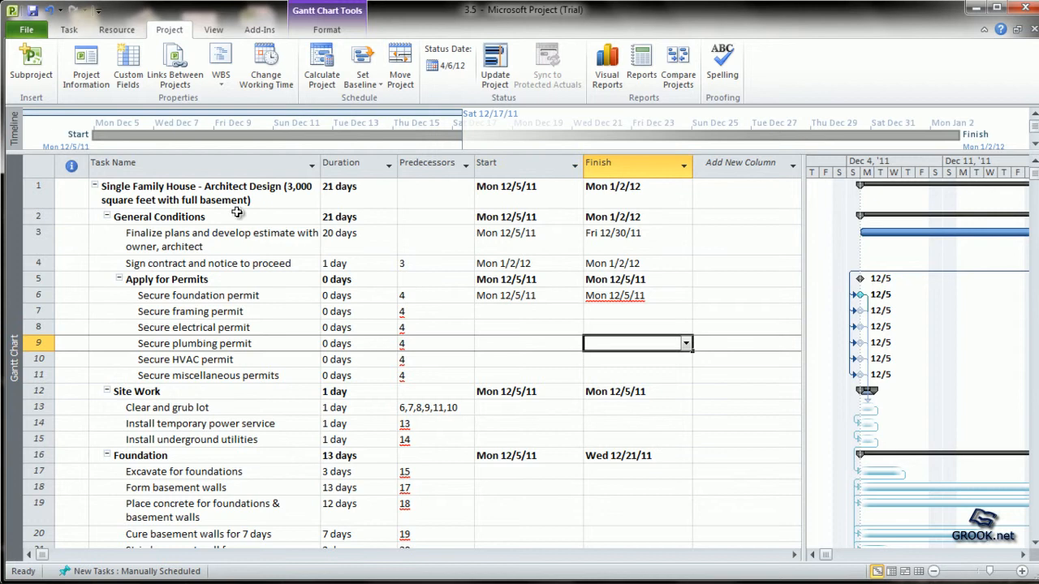
mouse_move(545, 262)
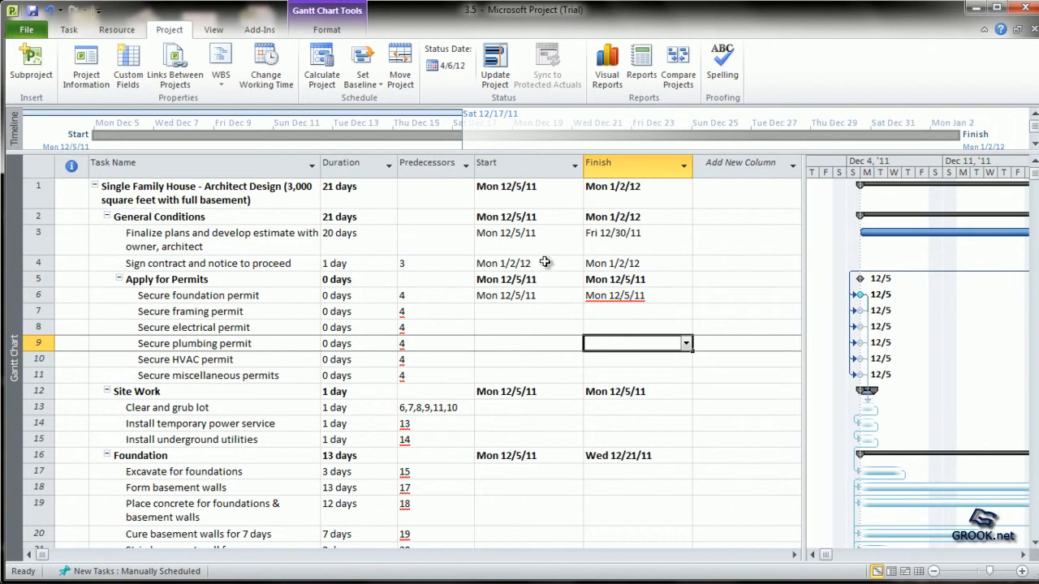
mouse_move(587, 386)
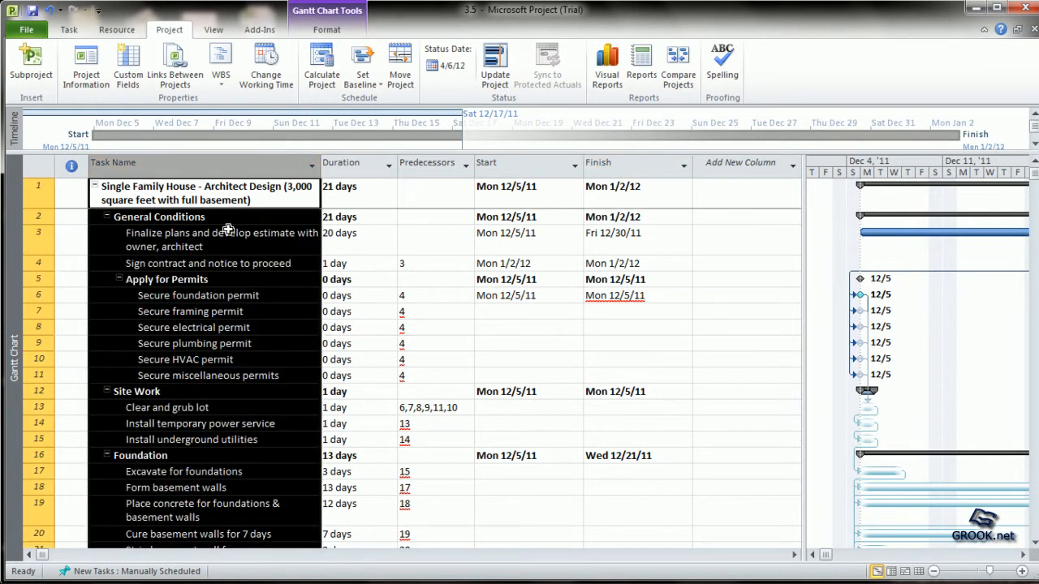
Step: Auto Schedule all selected tasks so the plan runs 152 days to 7/3/12, then deselect
click(61, 29)
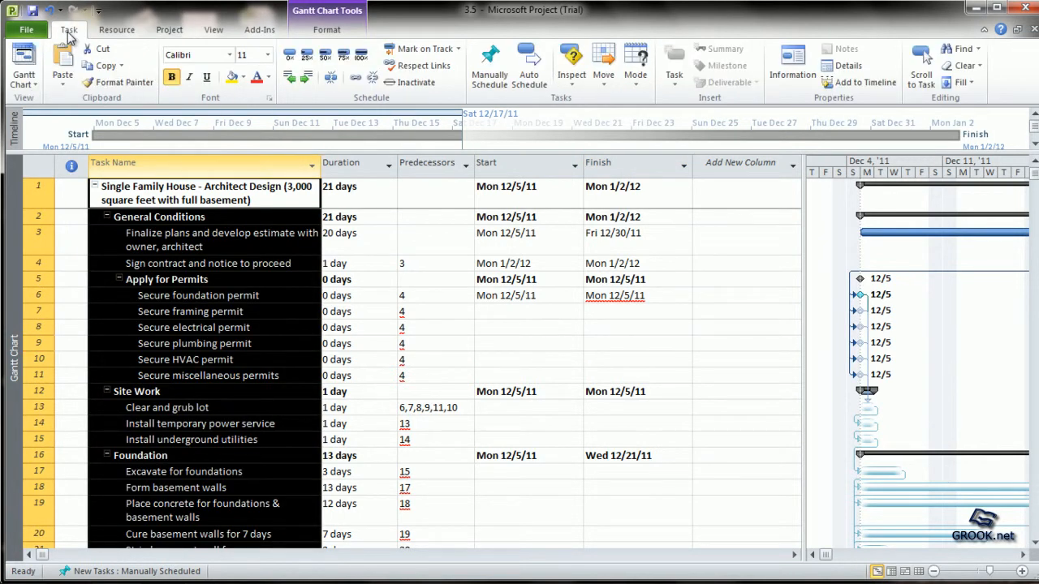
mouse_move(704, 122)
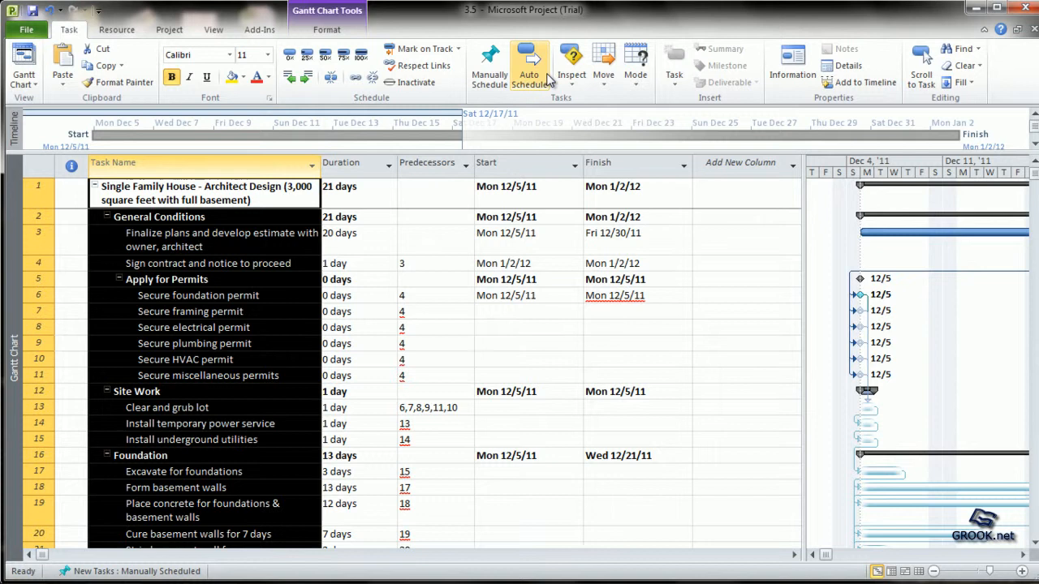
click(529, 65)
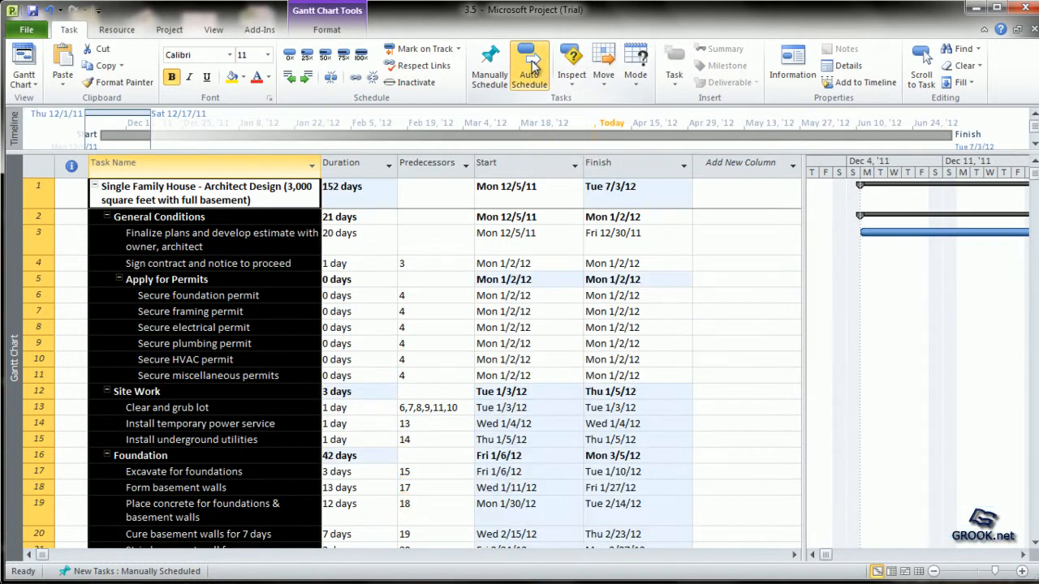
click(623, 263)
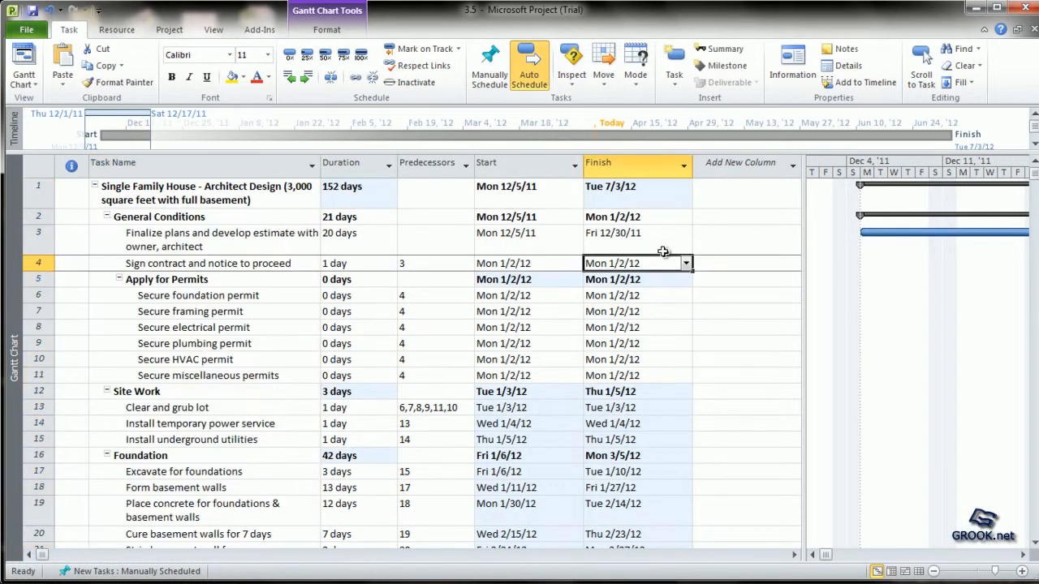
mouse_move(737, 392)
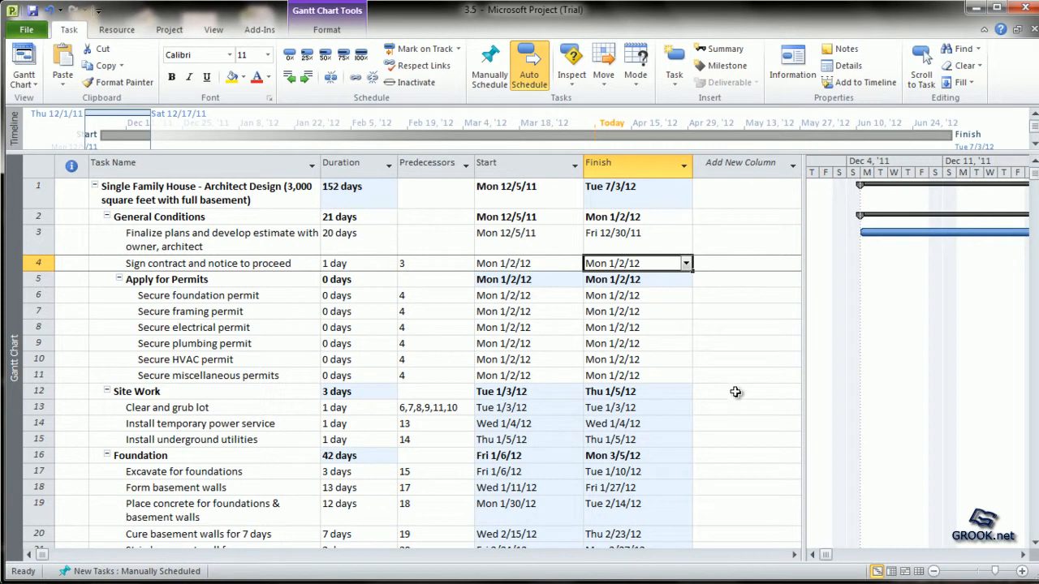
scroll(down, 3)
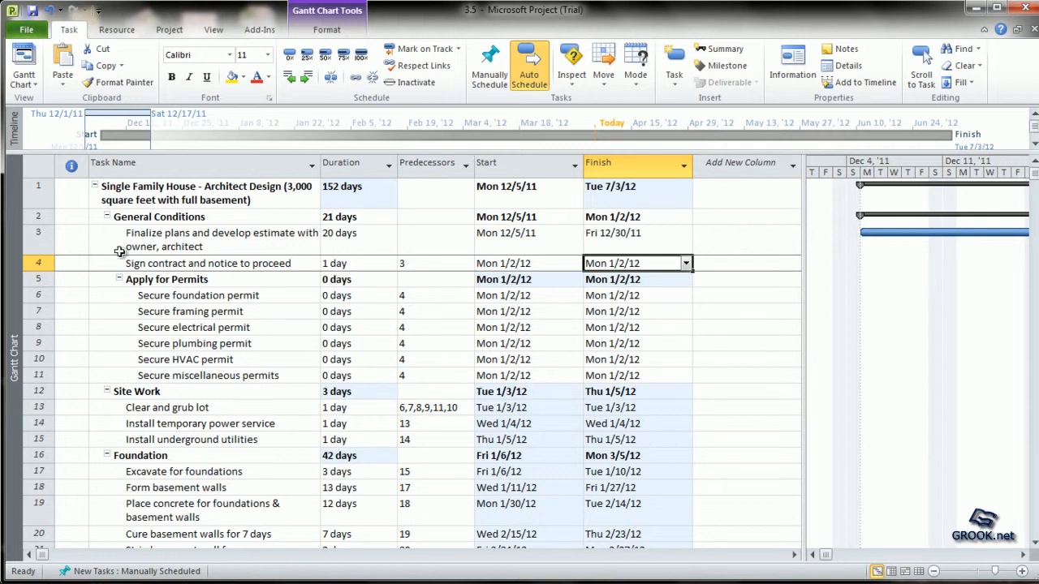
click(203, 240)
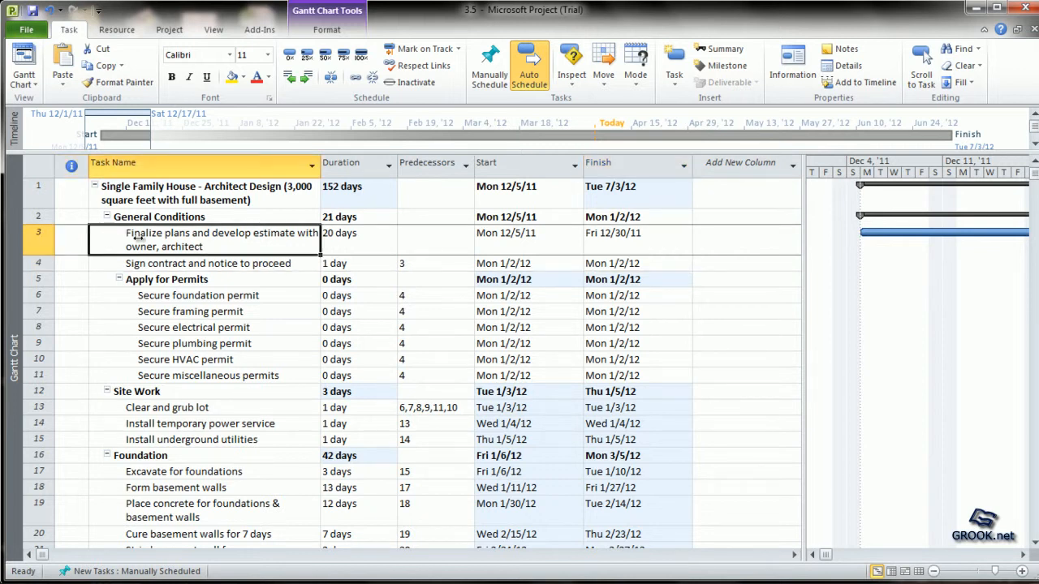
mouse_move(475, 258)
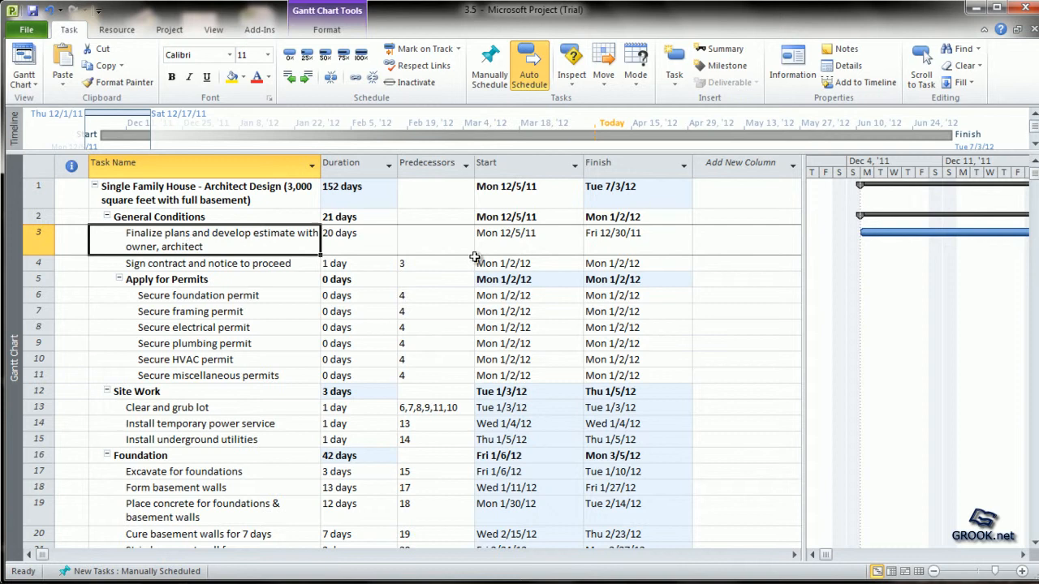
click(524, 238)
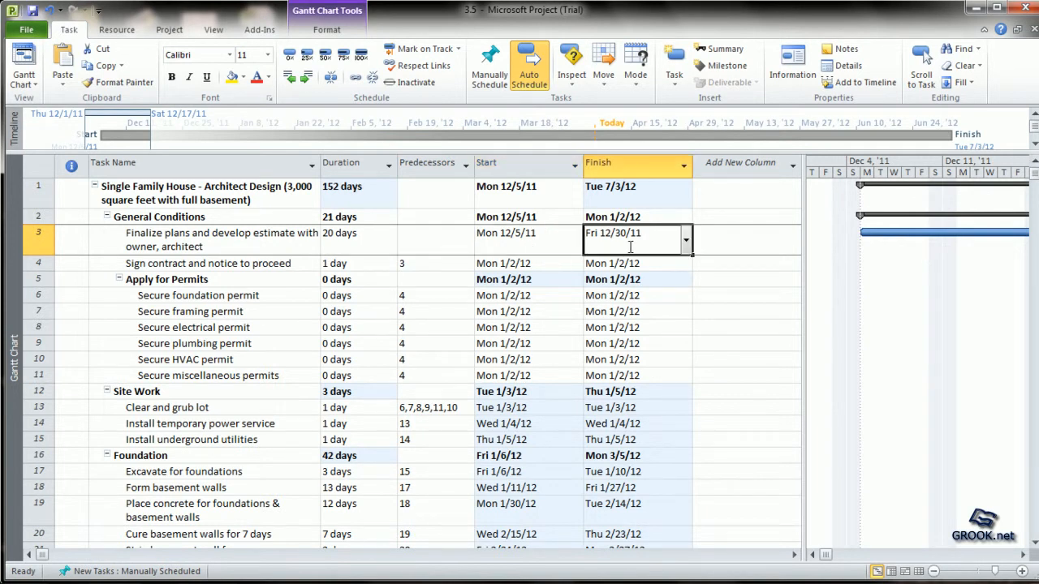
mouse_move(343, 241)
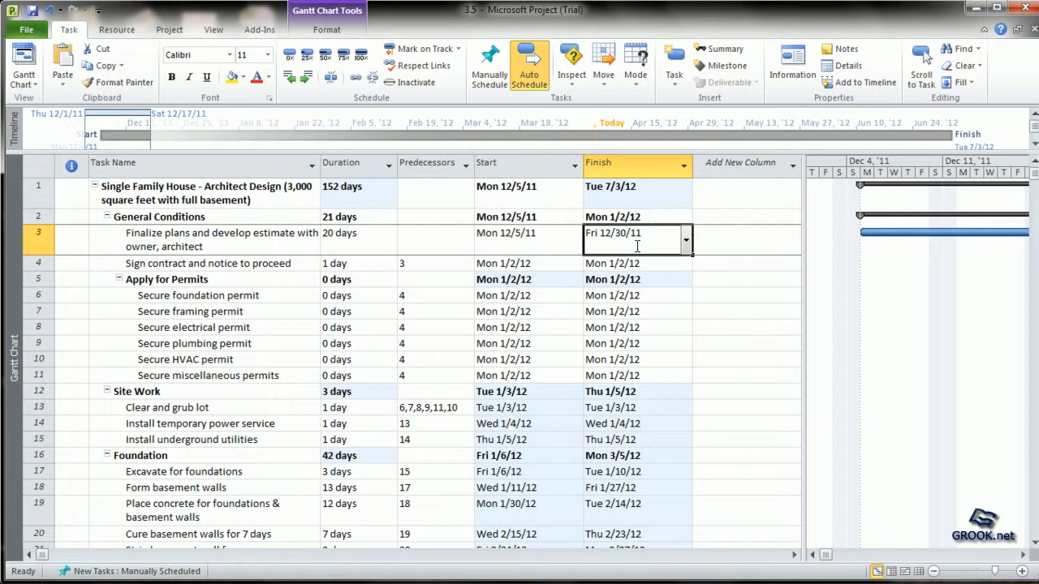
mouse_move(355, 234)
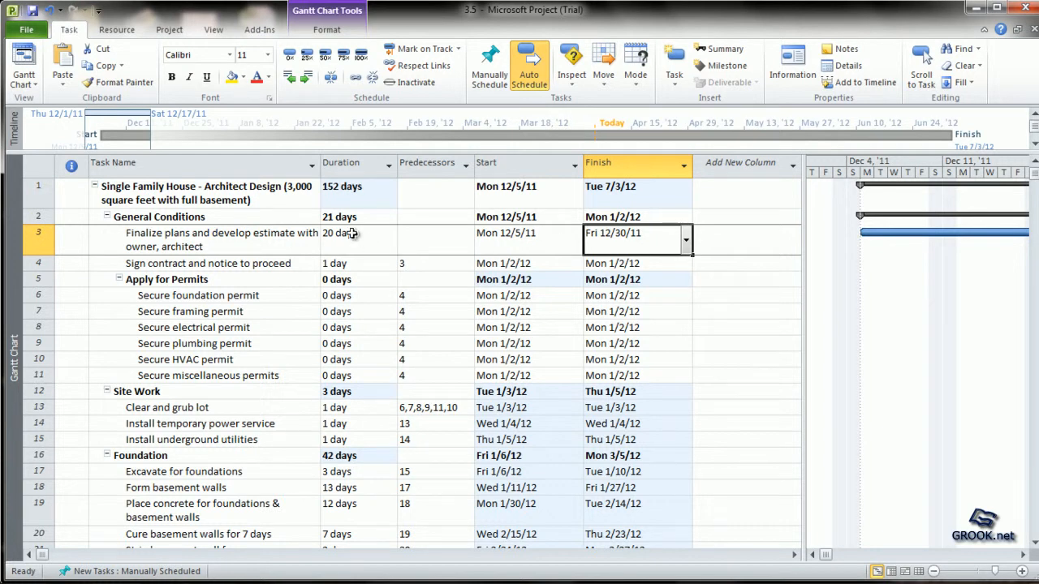
mouse_move(513, 247)
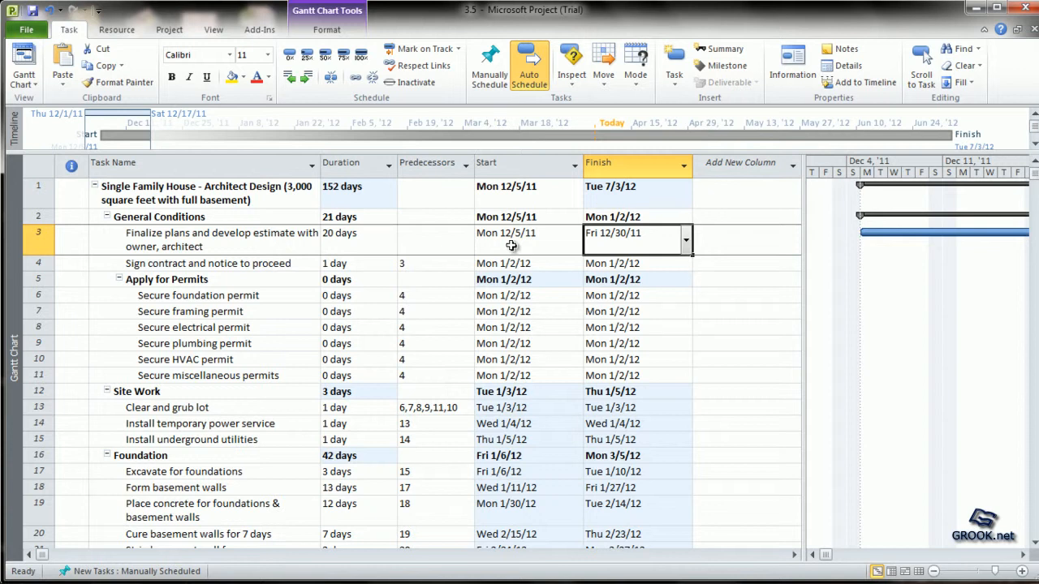
mouse_move(538, 256)
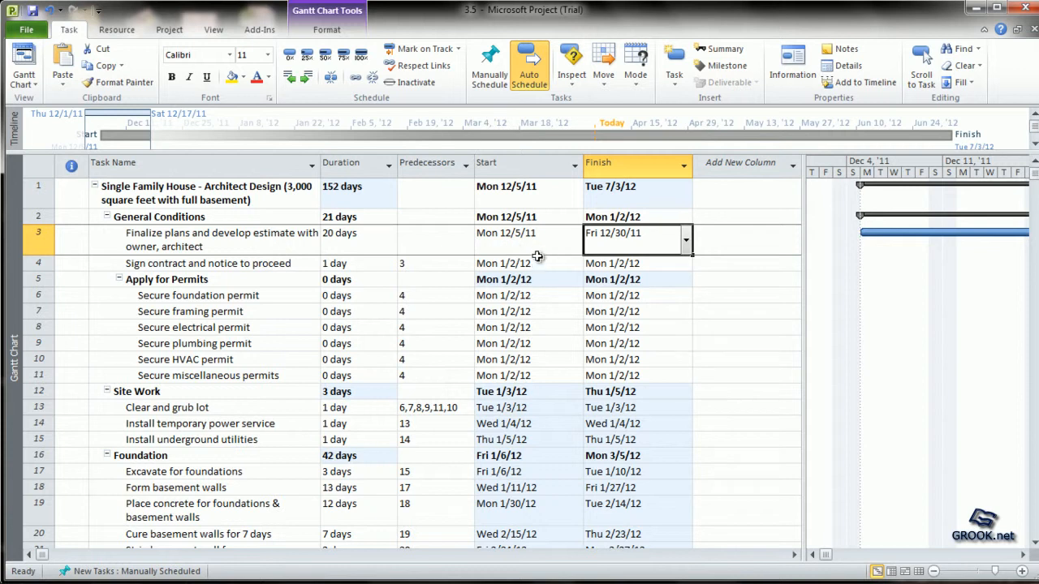
mouse_move(198, 267)
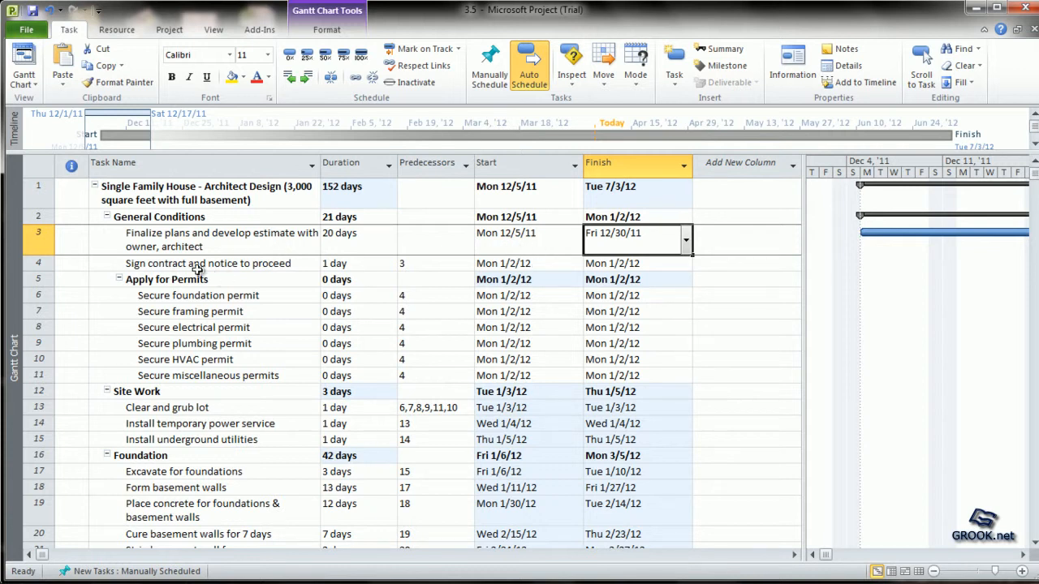
mouse_move(427, 263)
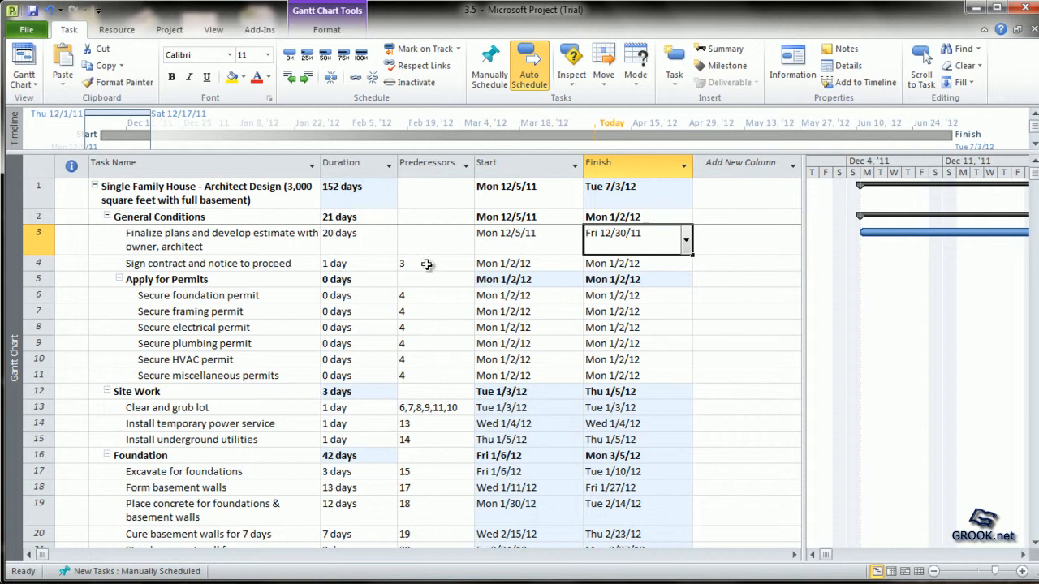
mouse_move(429, 269)
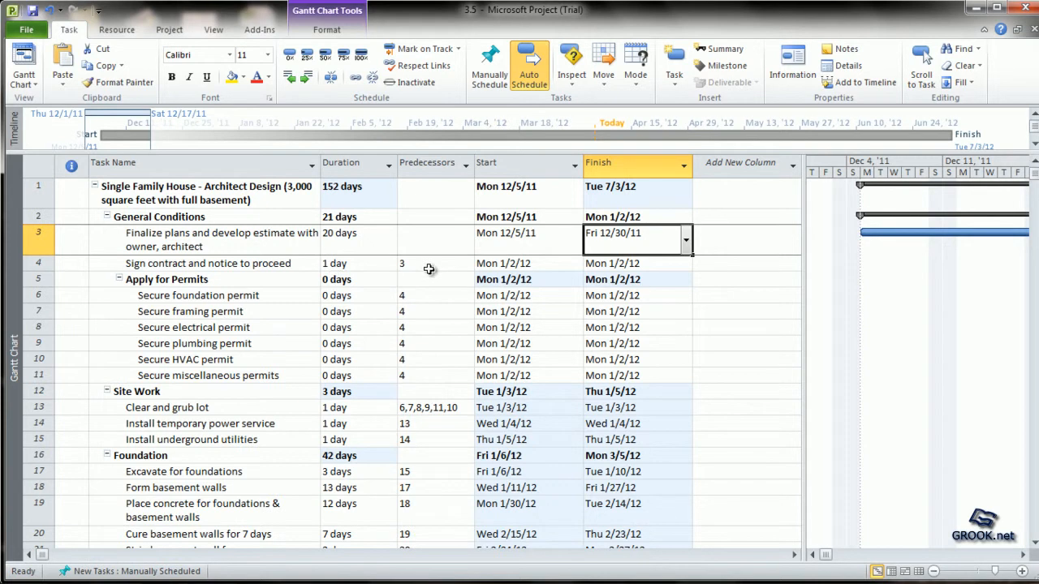
click(435, 263)
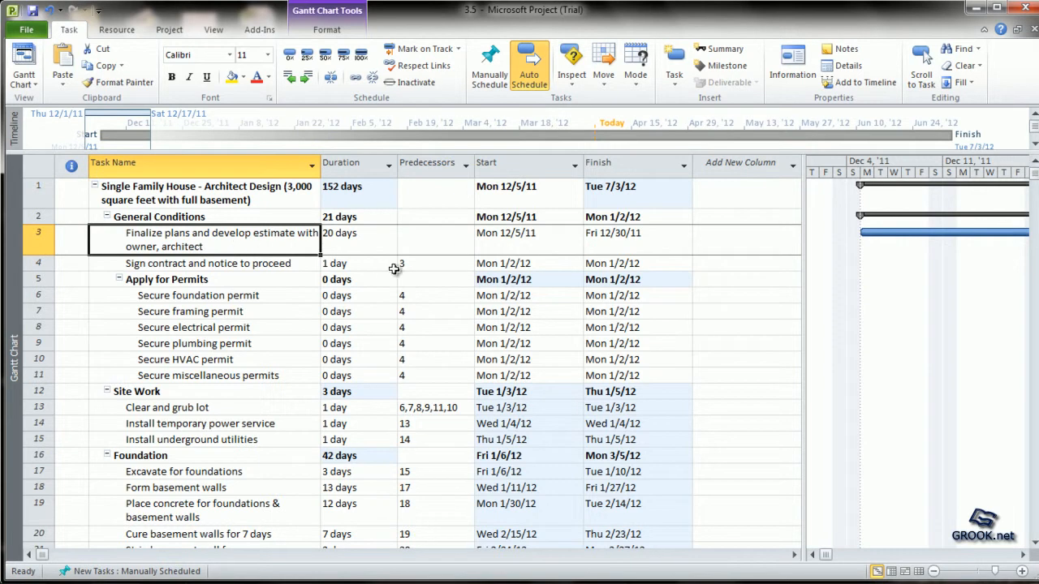
mouse_move(367, 267)
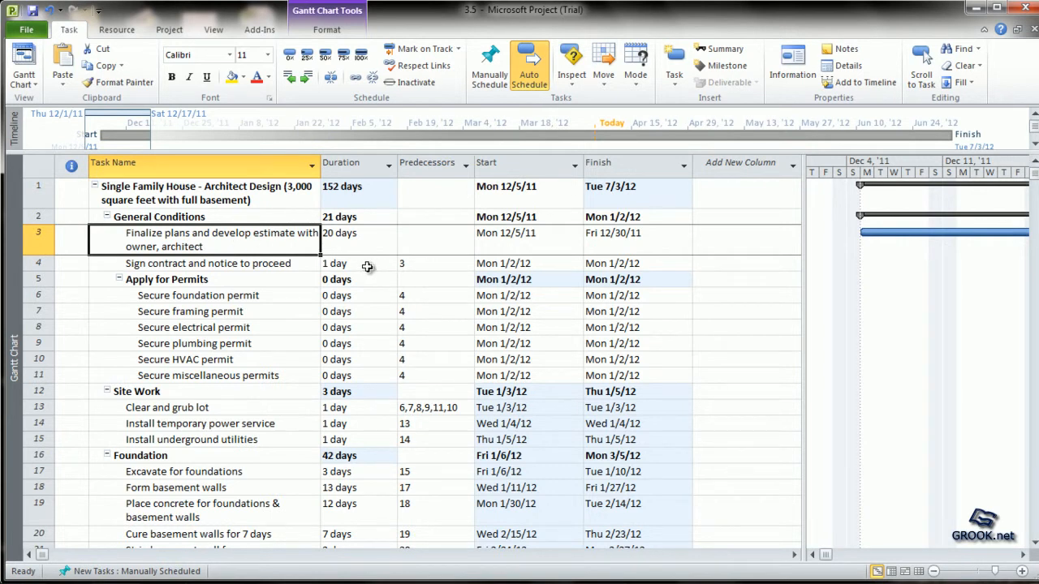
click(345, 263)
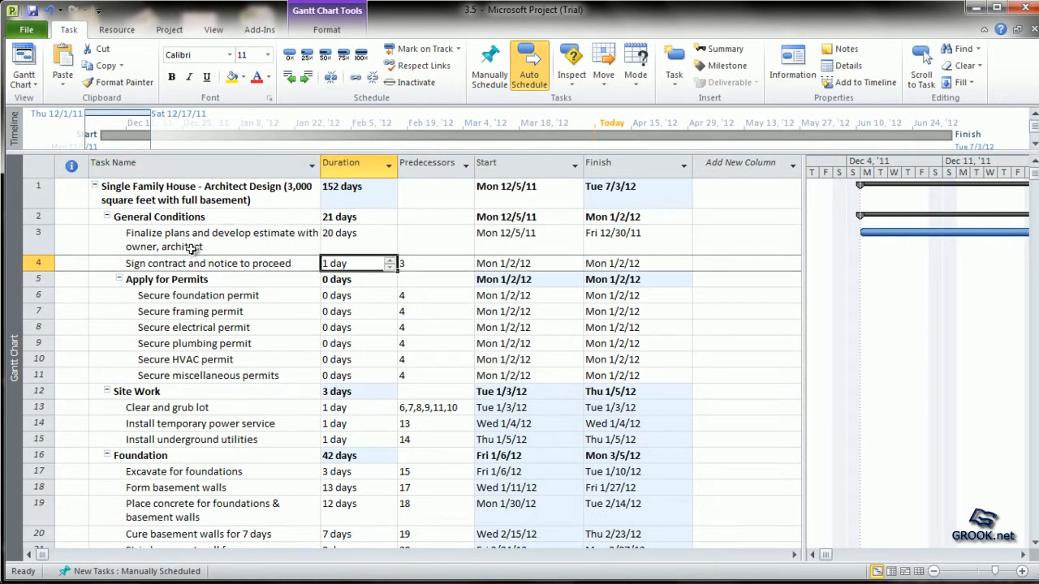
click(625, 233)
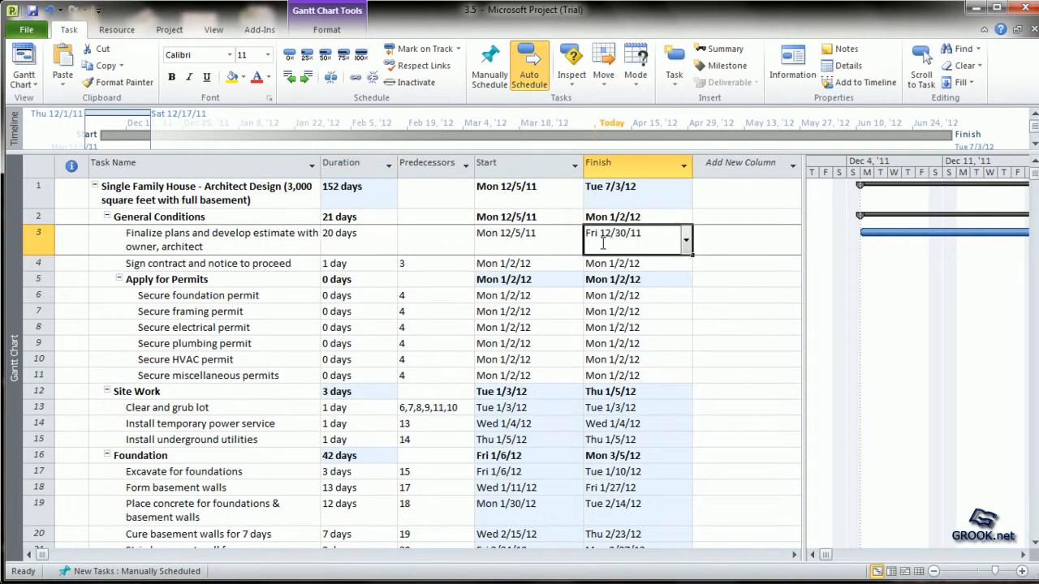
mouse_move(606, 253)
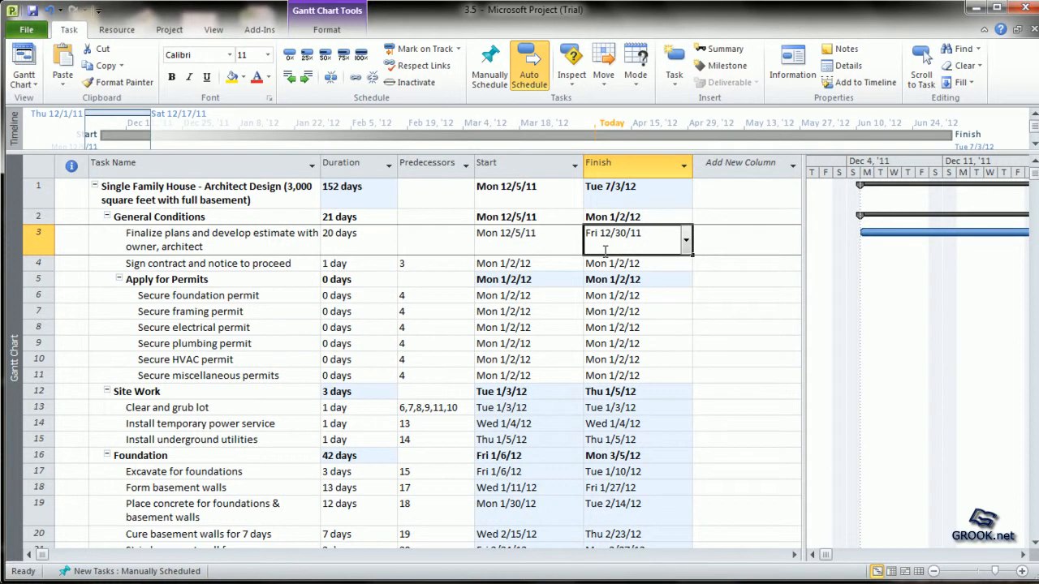
mouse_move(603, 247)
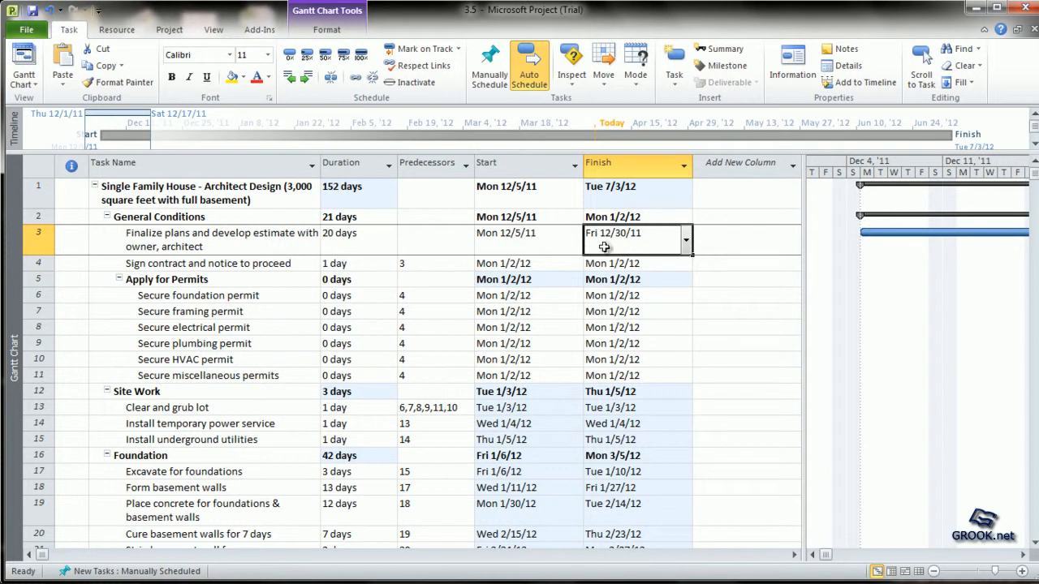
mouse_move(597, 254)
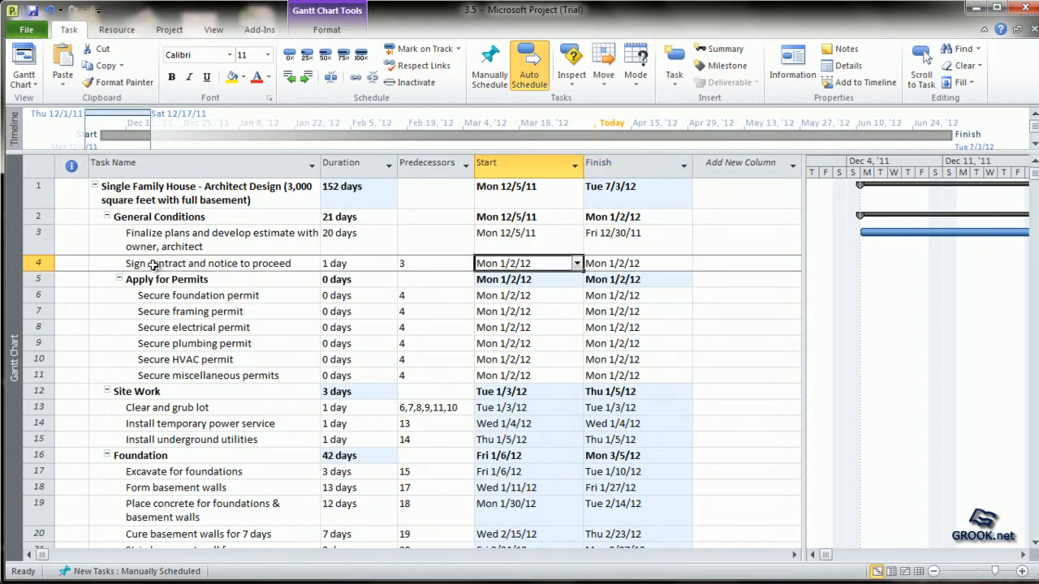
mouse_move(352, 263)
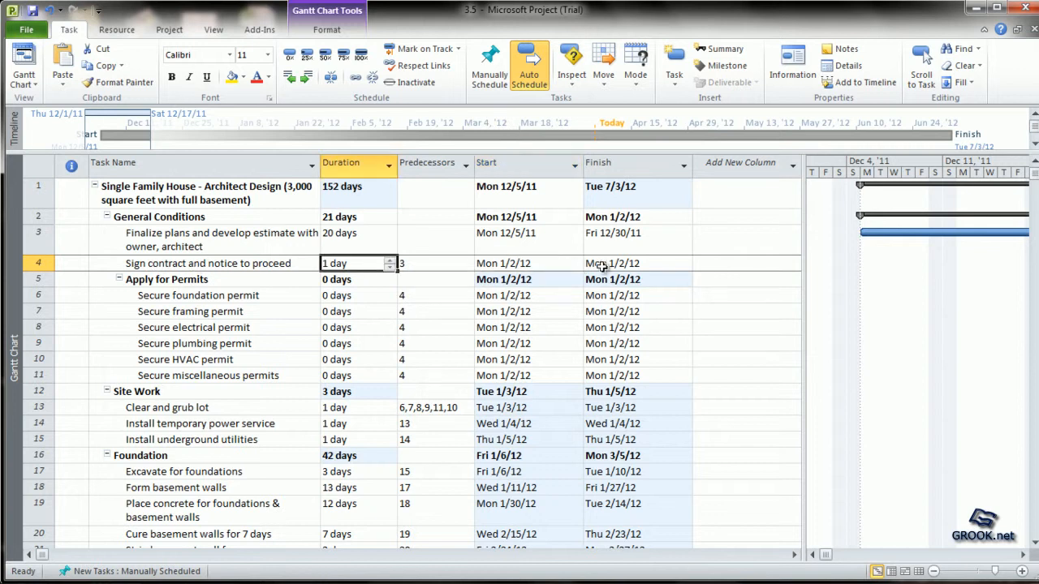
click(630, 263)
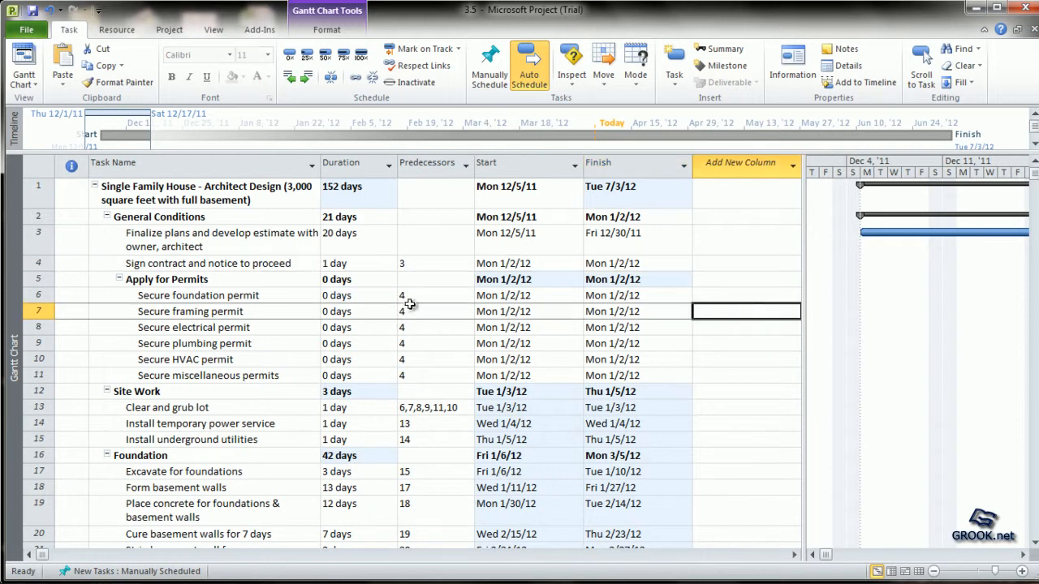
mouse_move(282, 297)
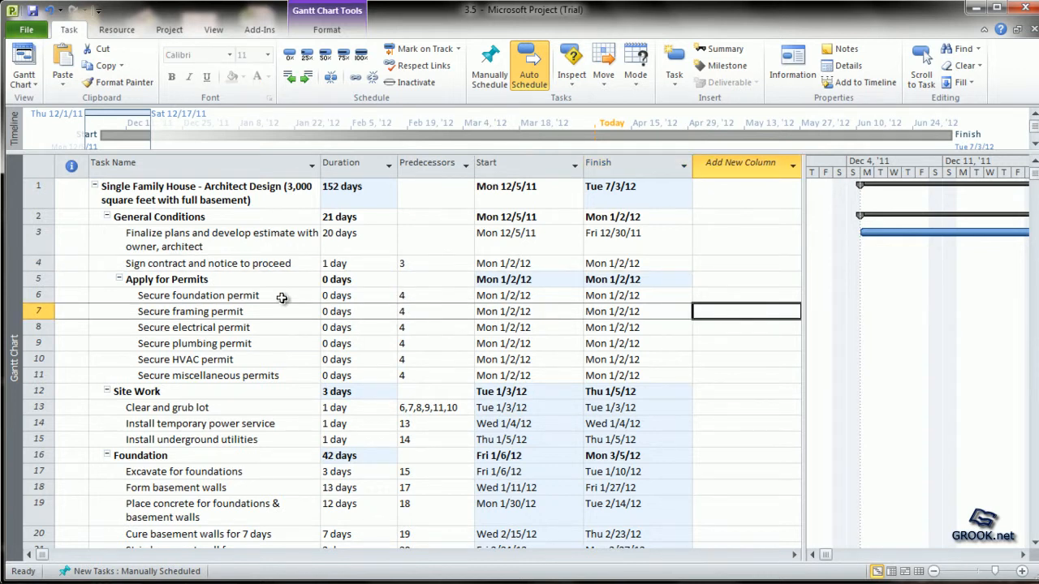
click(198, 295)
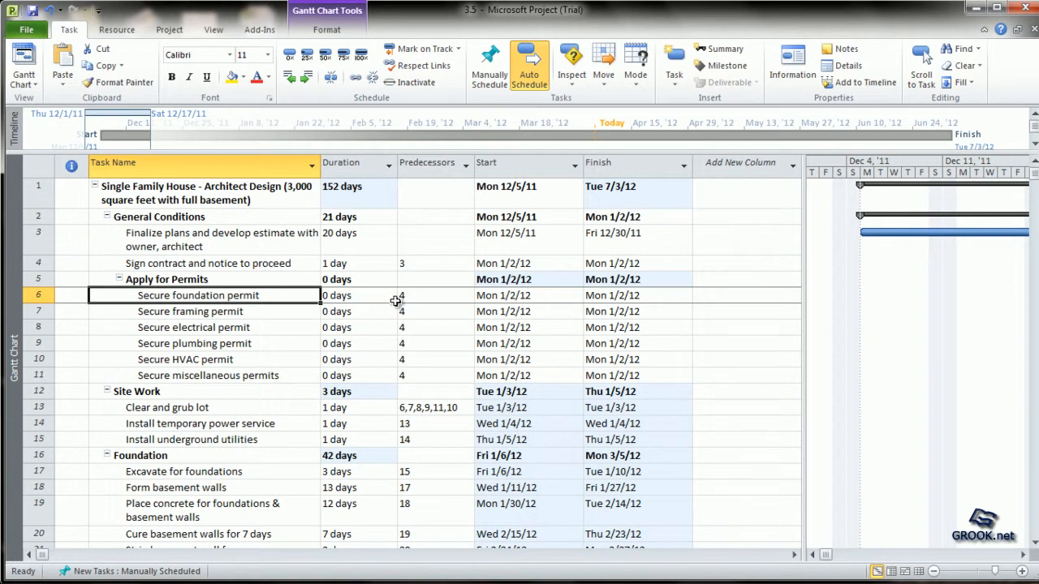
mouse_move(424, 314)
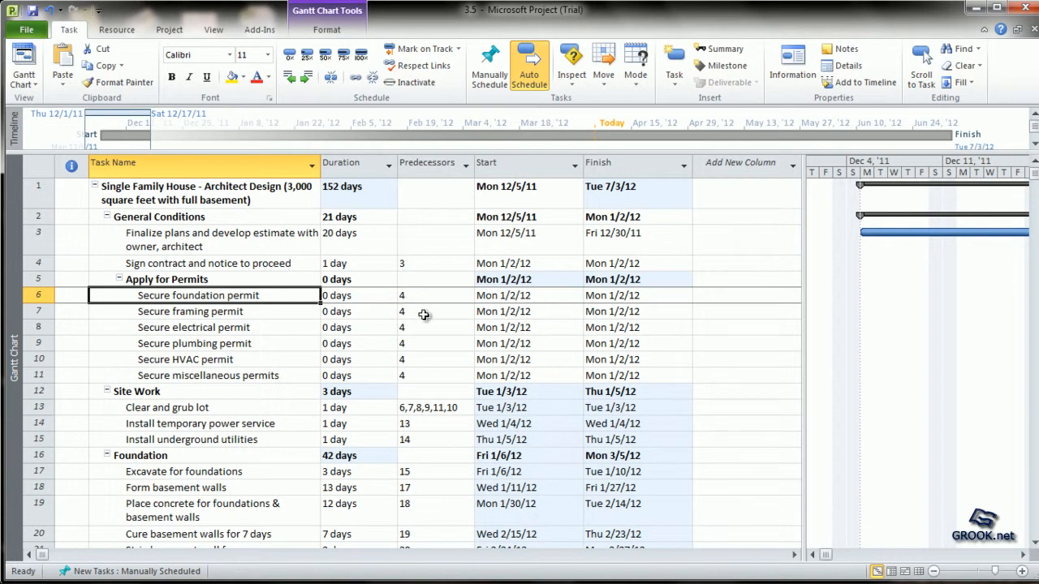
mouse_move(103, 238)
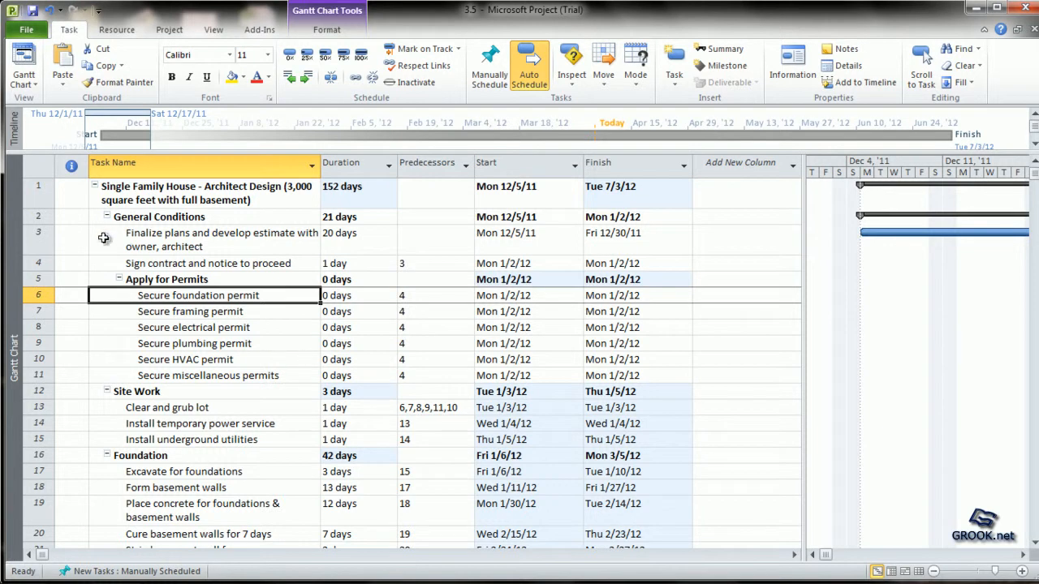
mouse_move(108, 223)
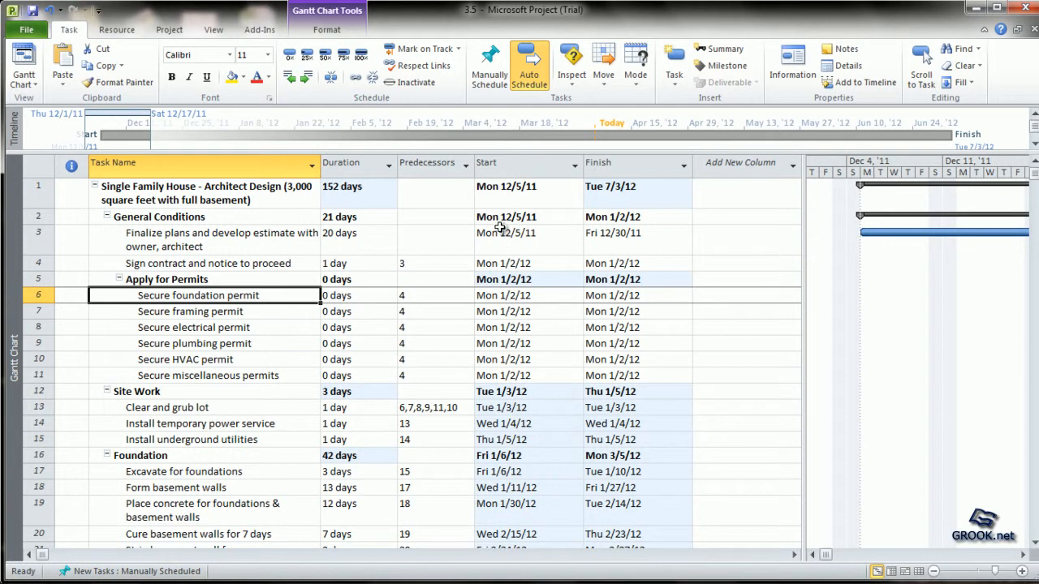
mouse_move(647, 279)
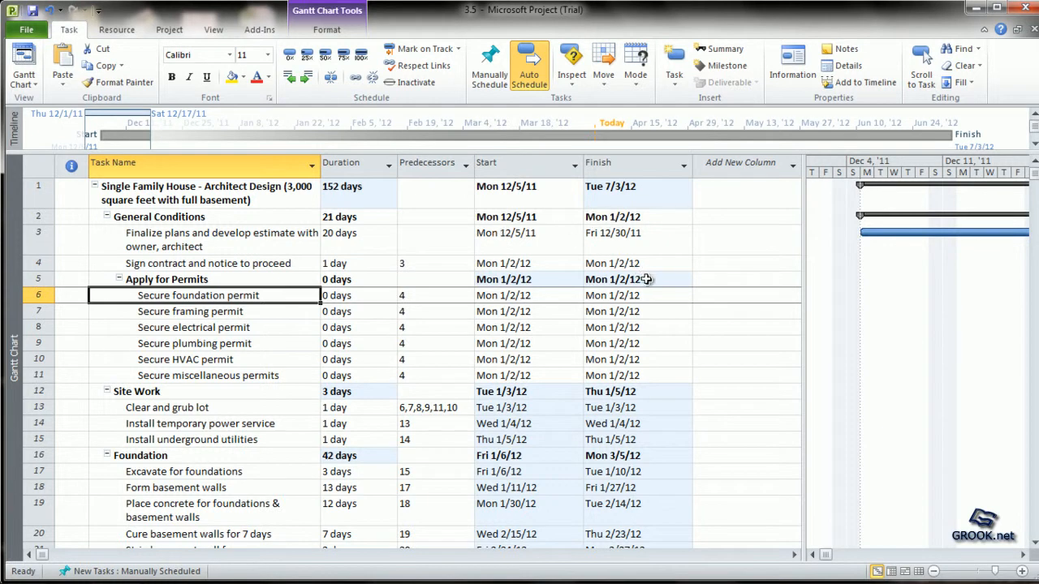
mouse_move(629, 263)
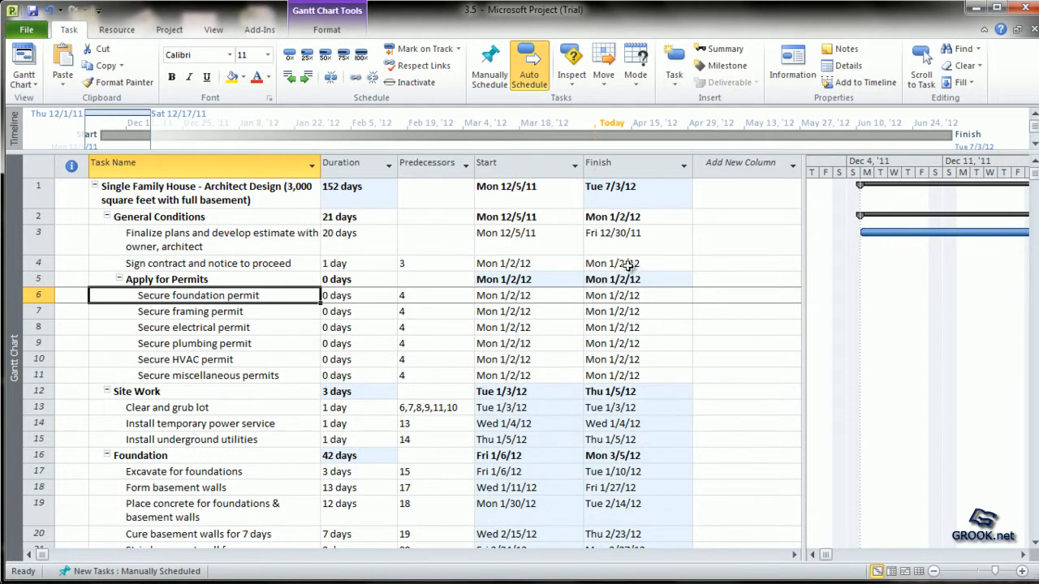
mouse_move(724, 363)
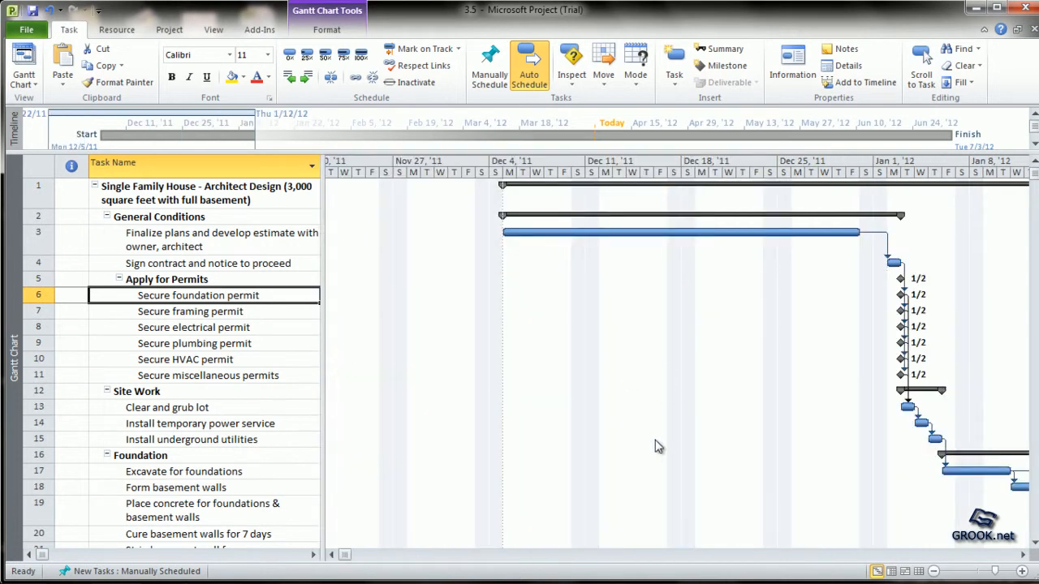
mouse_move(978, 556)
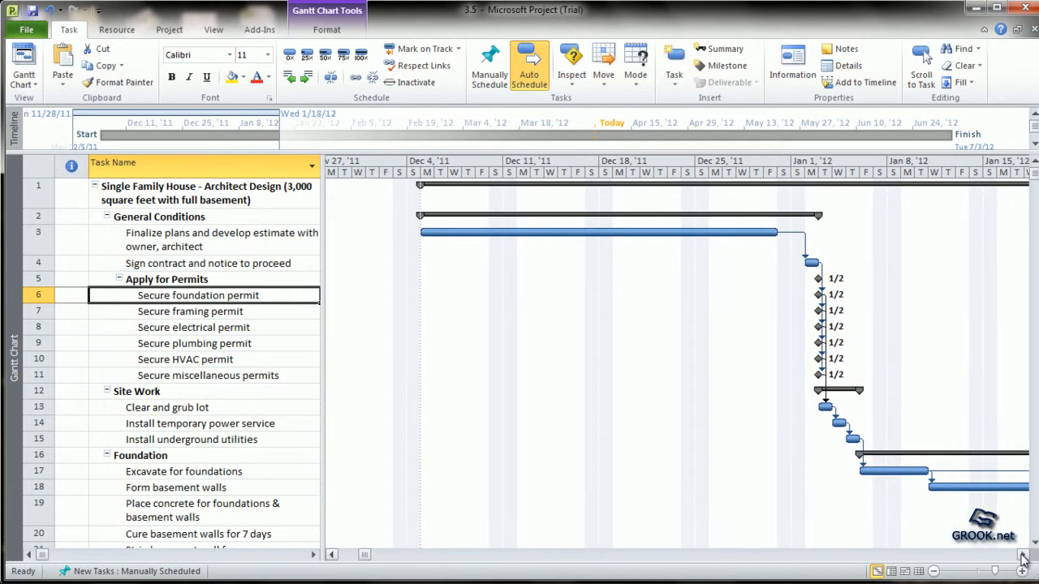
Step: Adjust the Gantt chart view and select the Secure framing permit task
click(1022, 578)
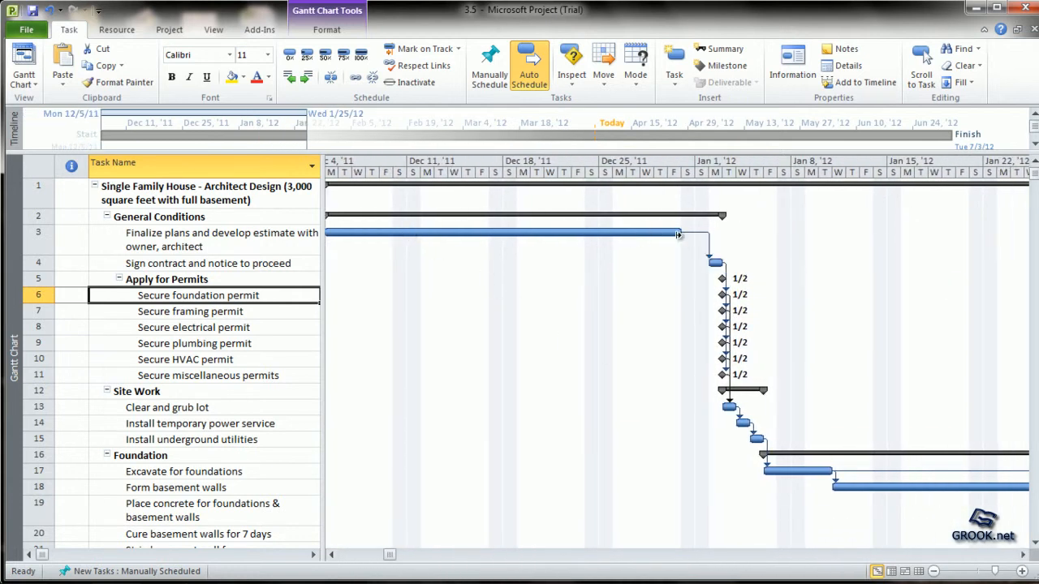
mouse_move(678, 234)
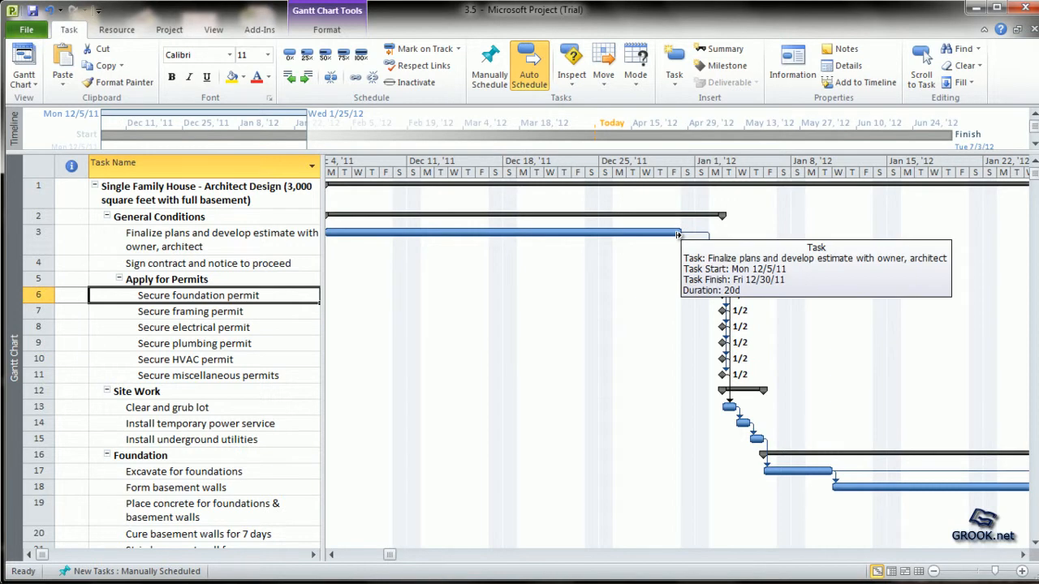
mouse_move(759, 453)
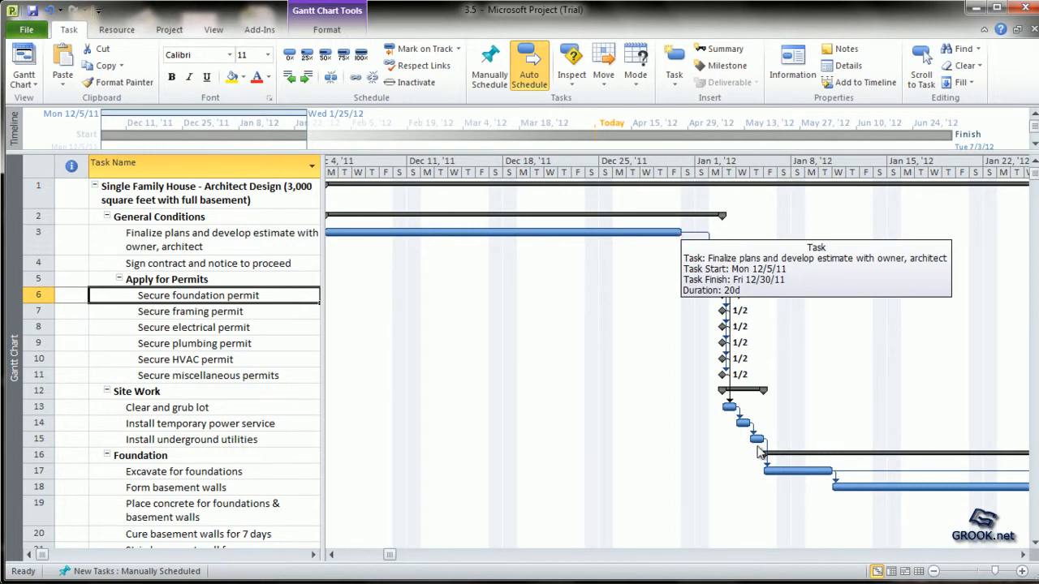
mouse_move(411, 174)
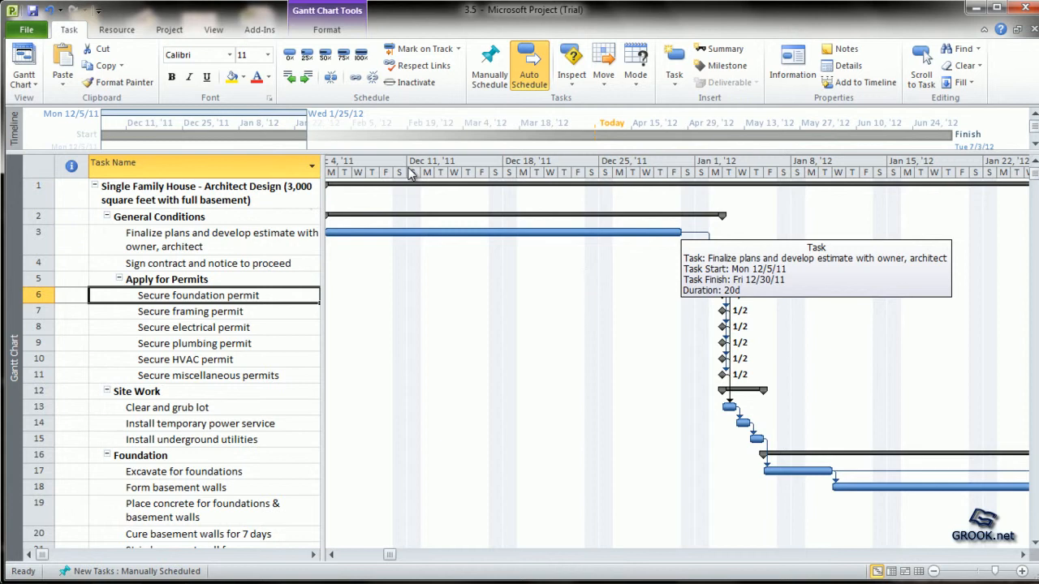
mouse_move(716, 179)
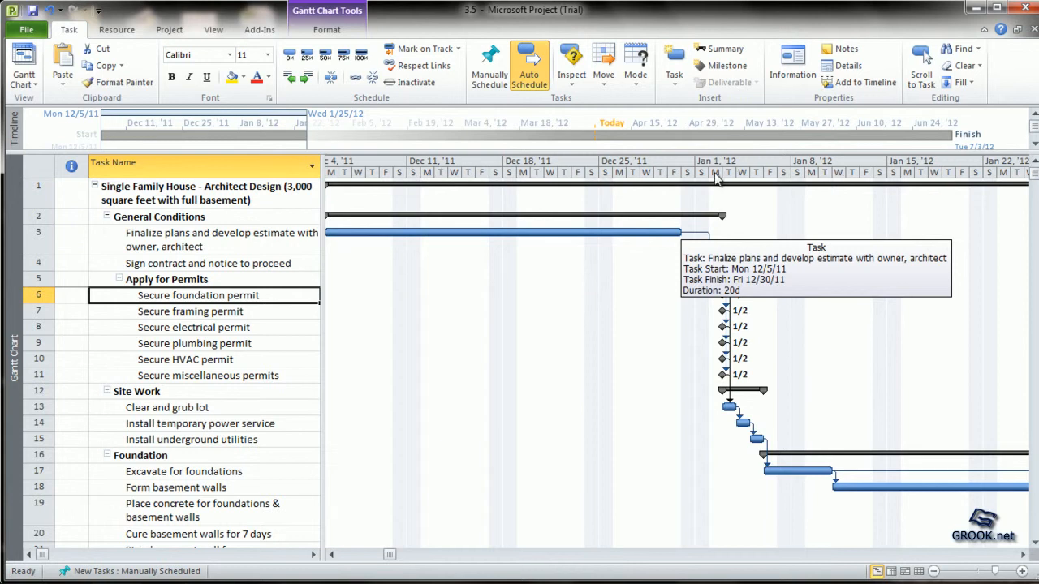
mouse_move(735, 225)
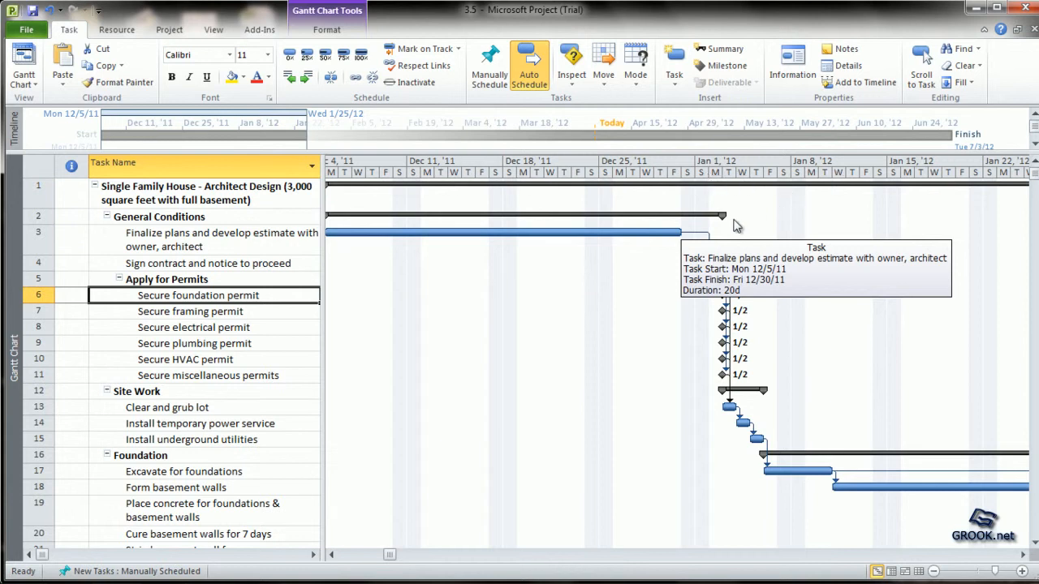
click(190, 311)
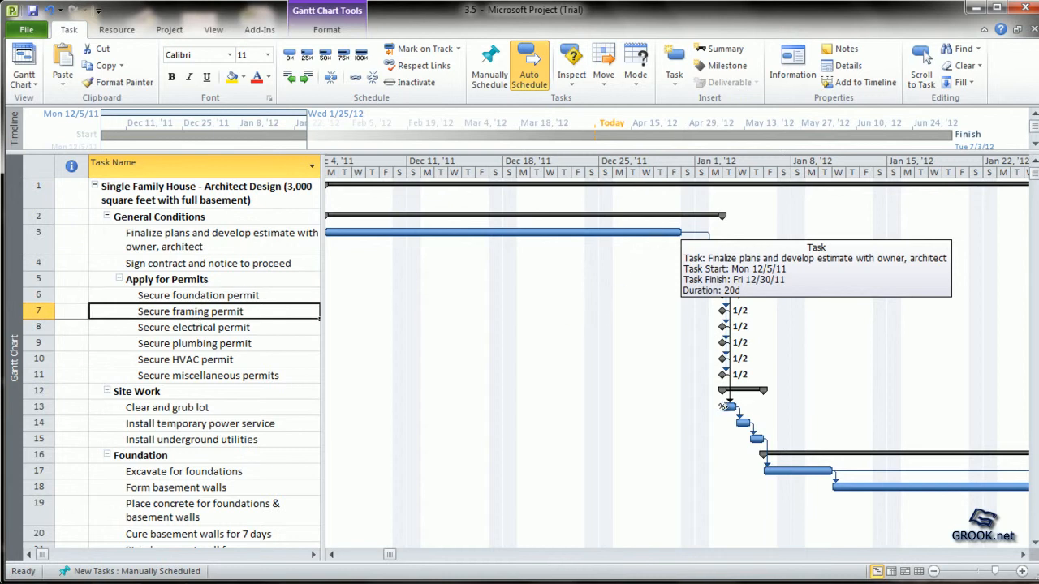
mouse_move(745, 414)
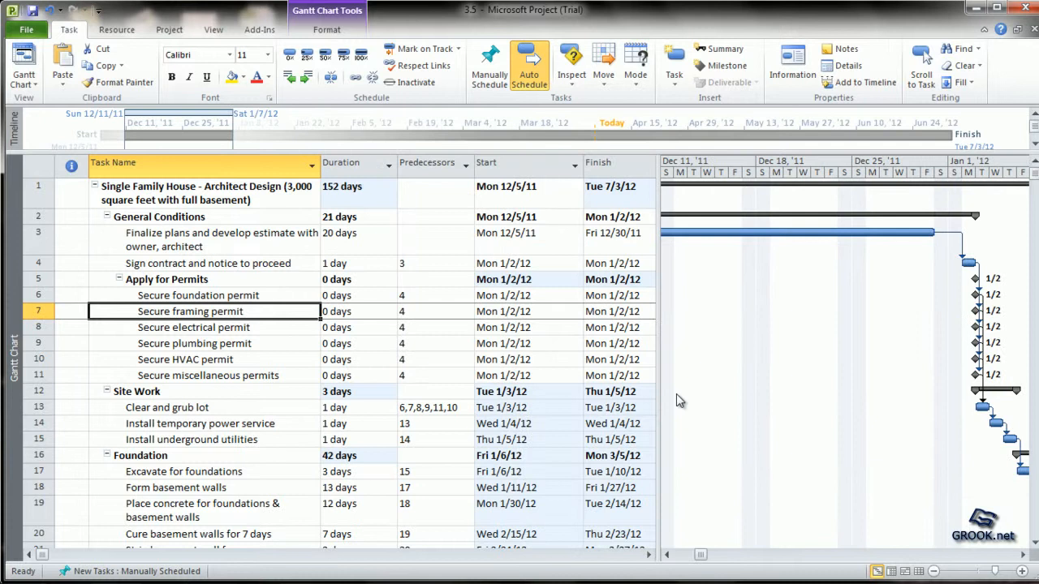
mouse_move(659, 210)
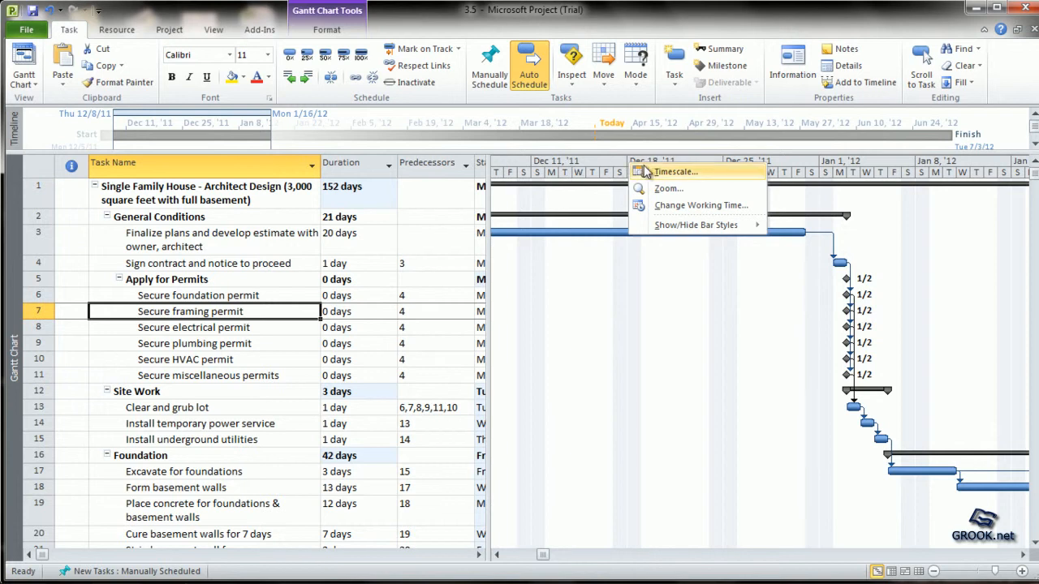
mouse_move(702, 204)
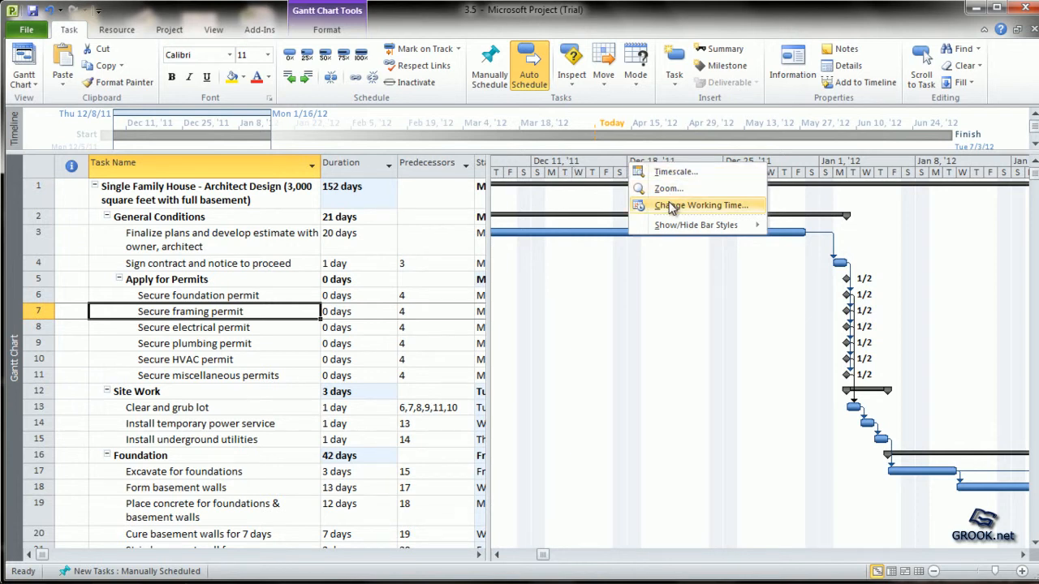
Step: Zoom the Gantt timescale to show the entire project
click(668, 188)
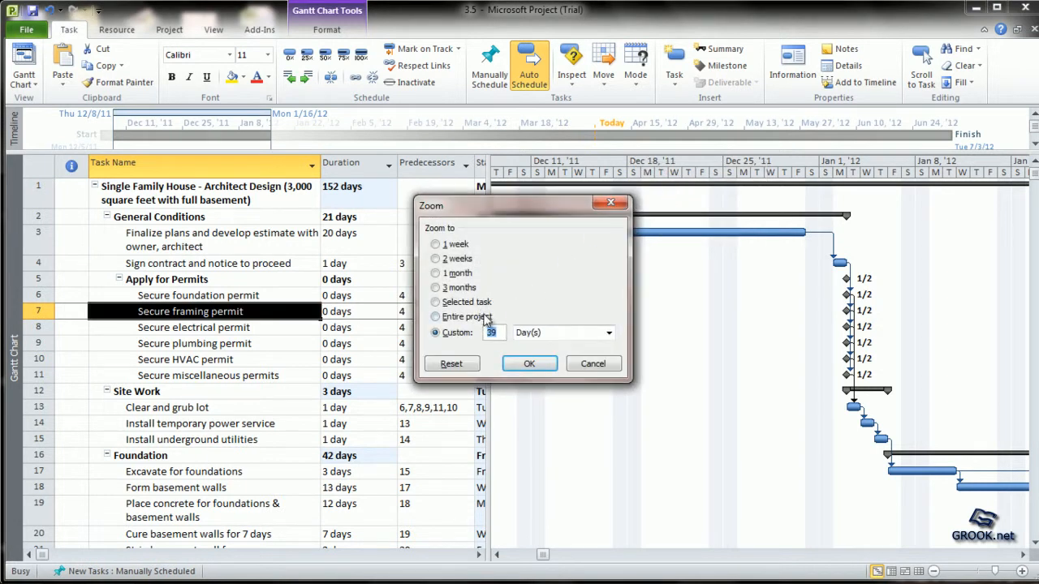
click(529, 364)
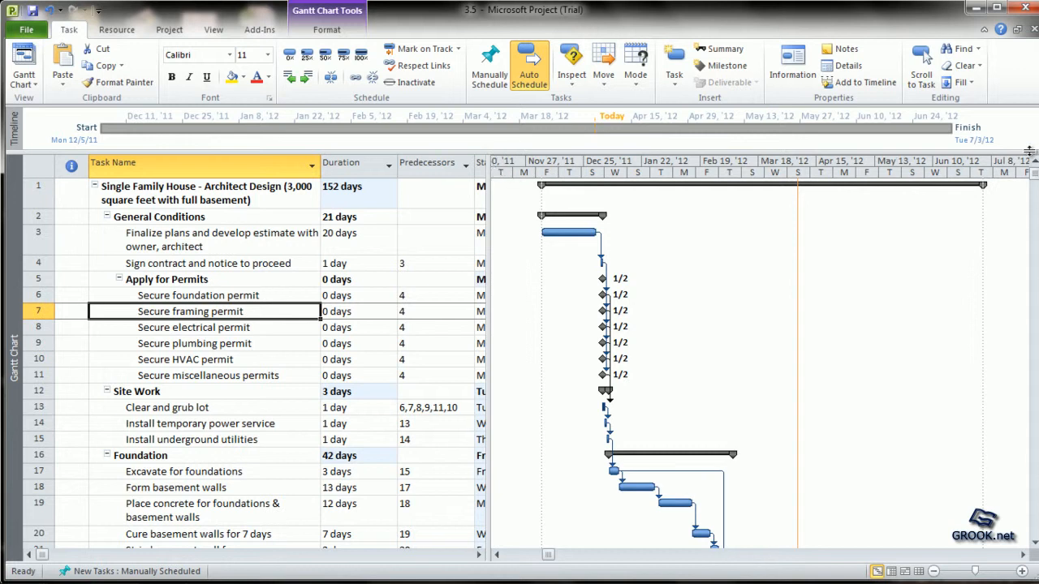
Step: Scroll down through the Foundation and Framing tasks to review their linked bars
scroll(down, 3)
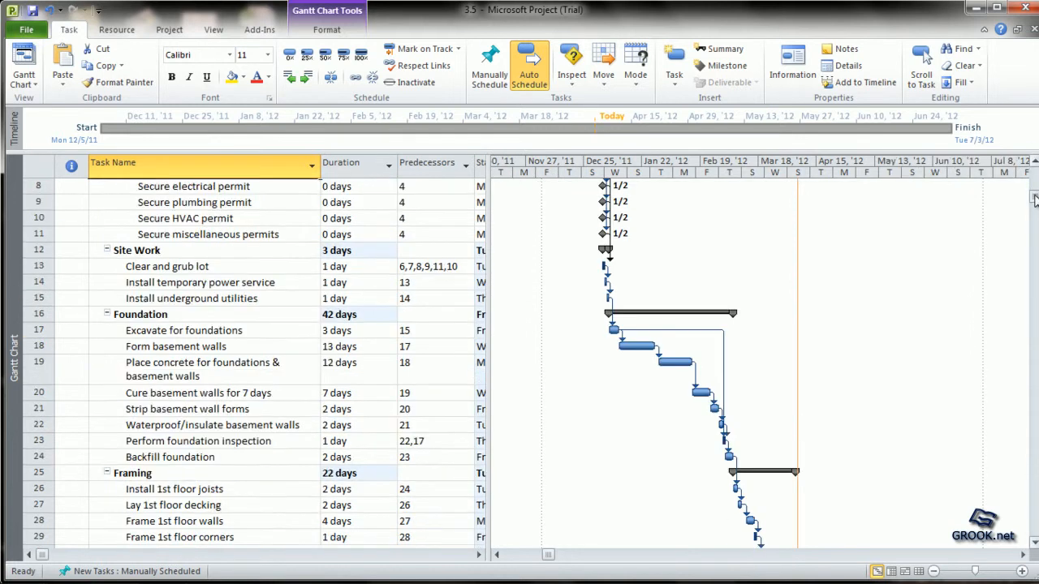
scroll(down, 3)
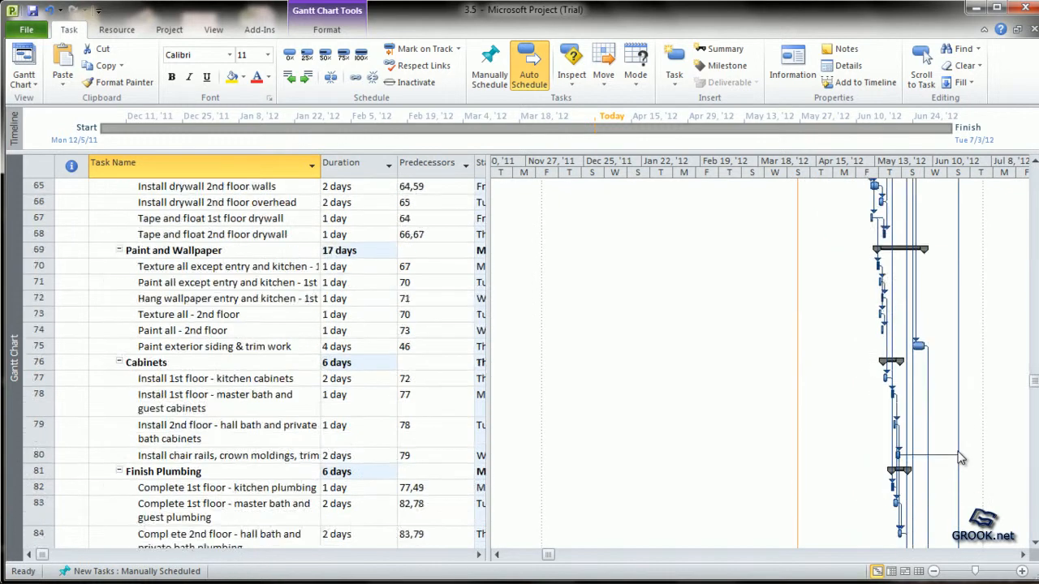
scroll(down, 3)
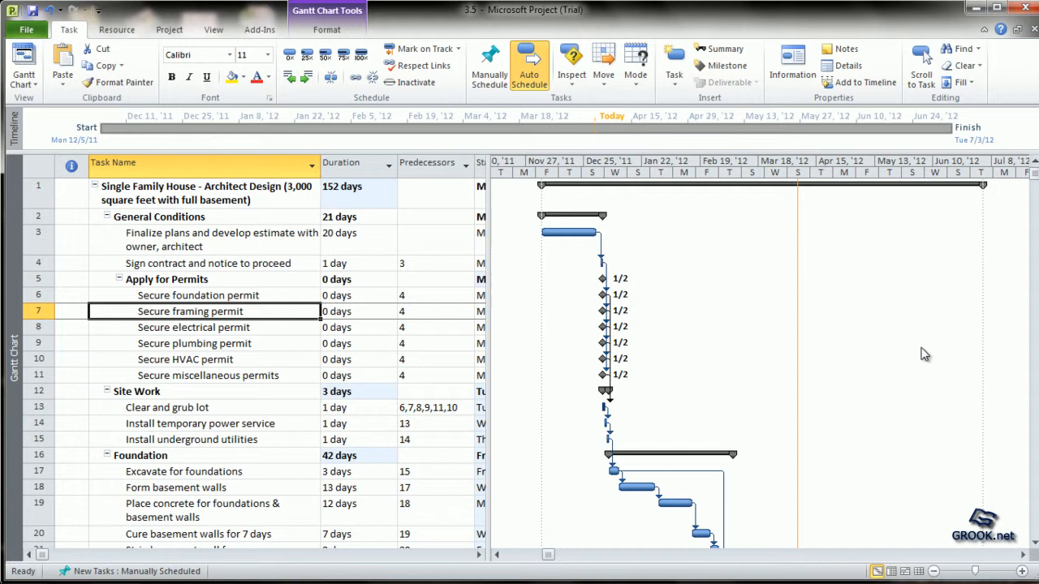
mouse_move(487, 343)
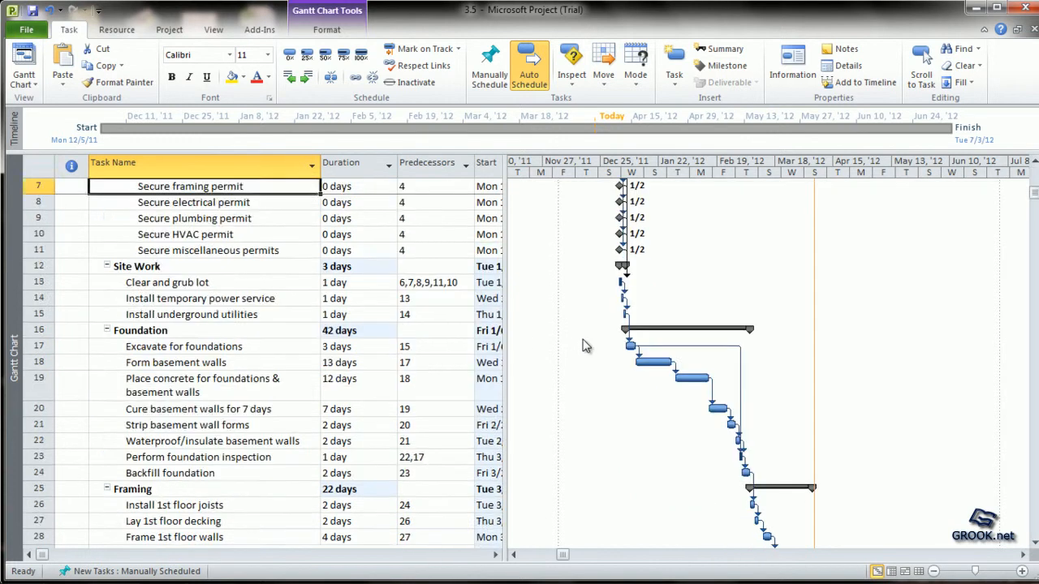
scroll(down, 3)
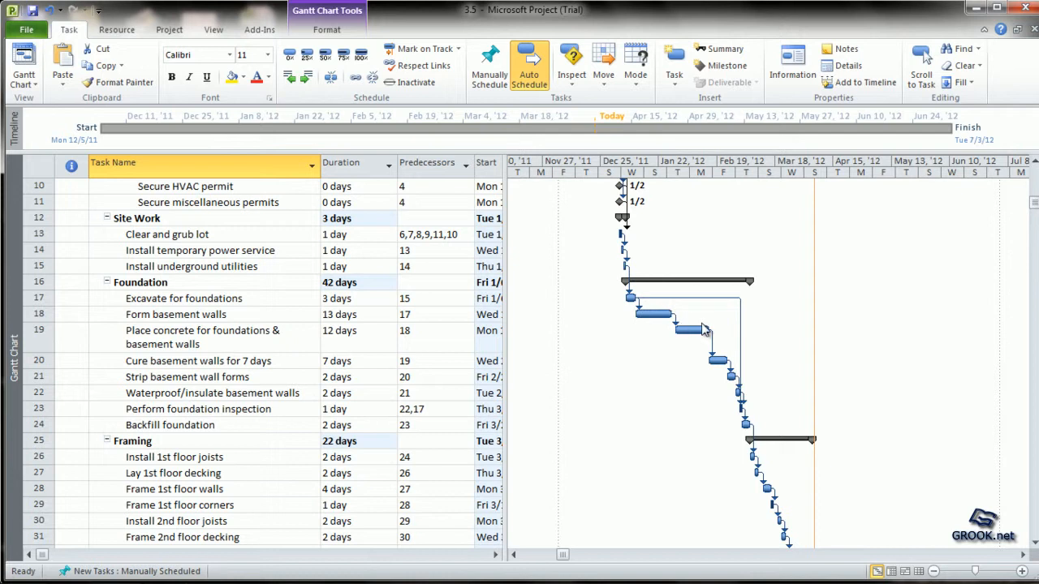
mouse_move(550, 342)
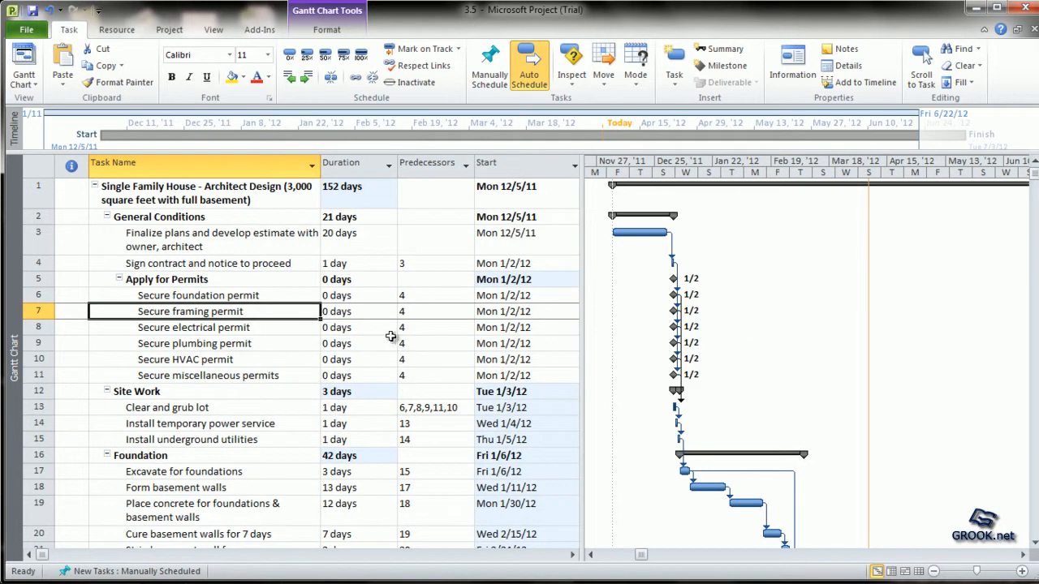
mouse_move(112, 281)
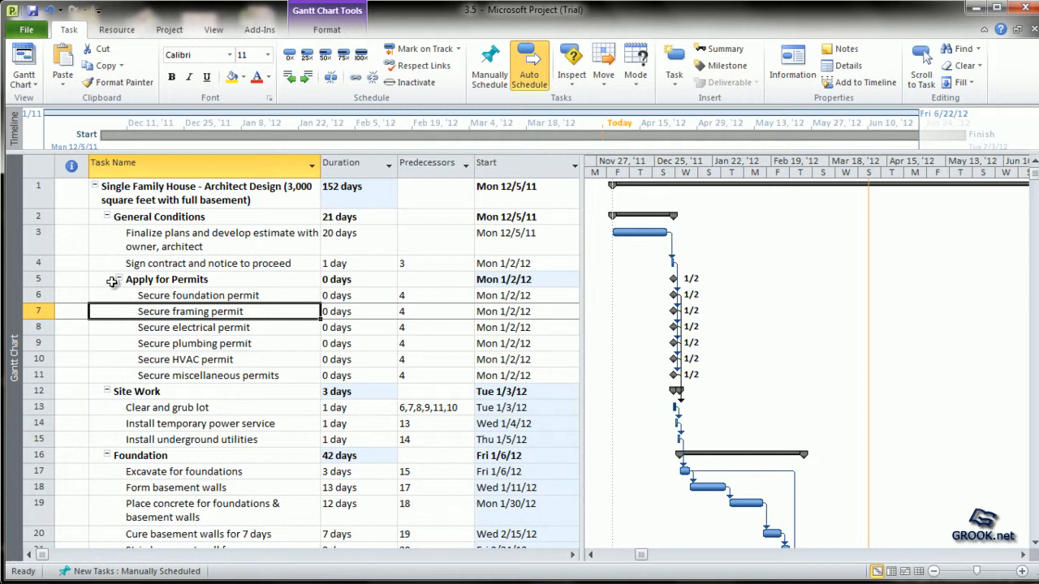
mouse_move(142, 216)
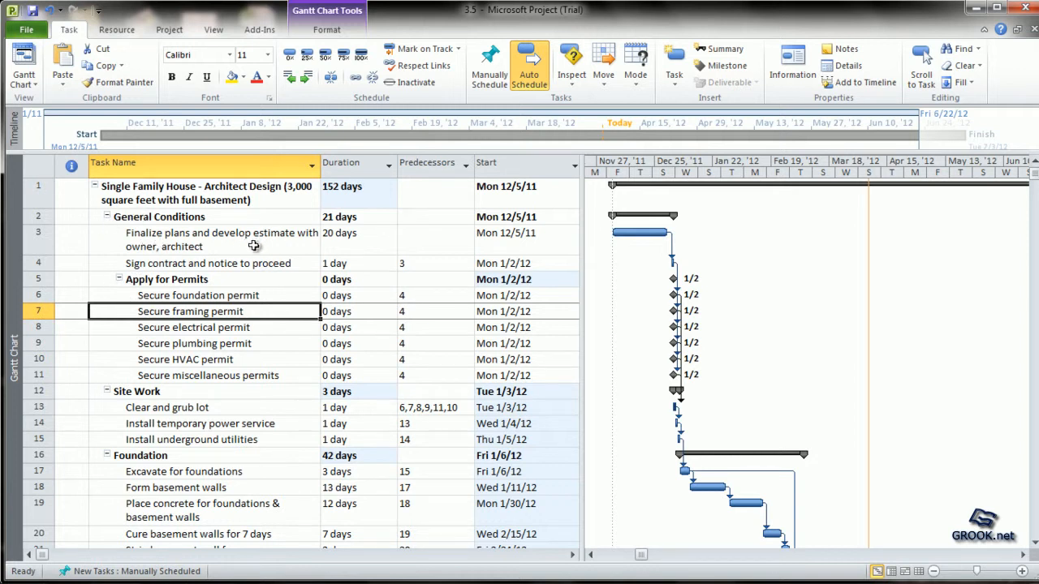
Step: Point out the Finalize plans (20 days) and Sign contract (1 day) durations, then select General Conditions
click(194, 239)
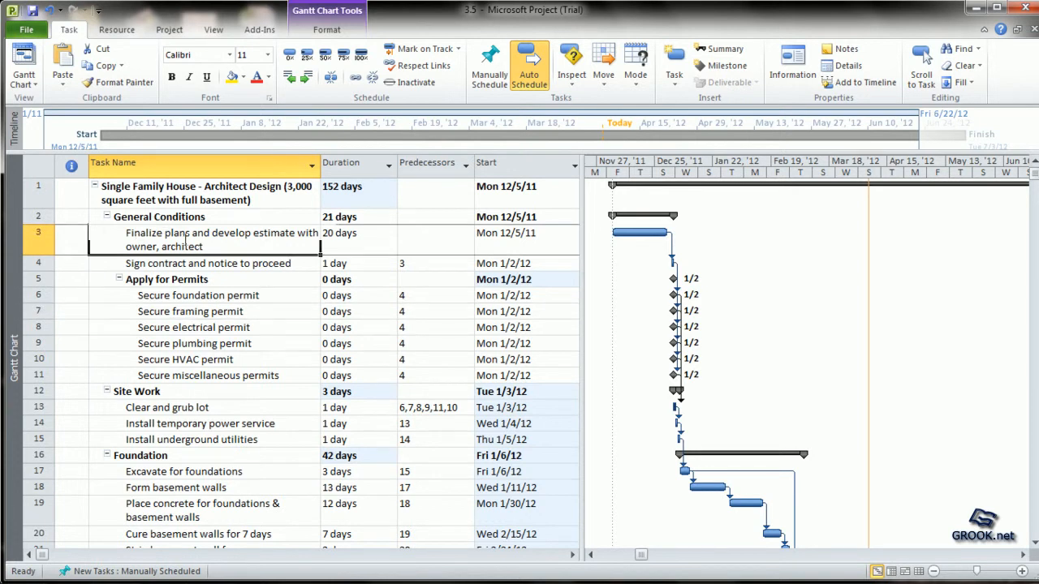
click(349, 240)
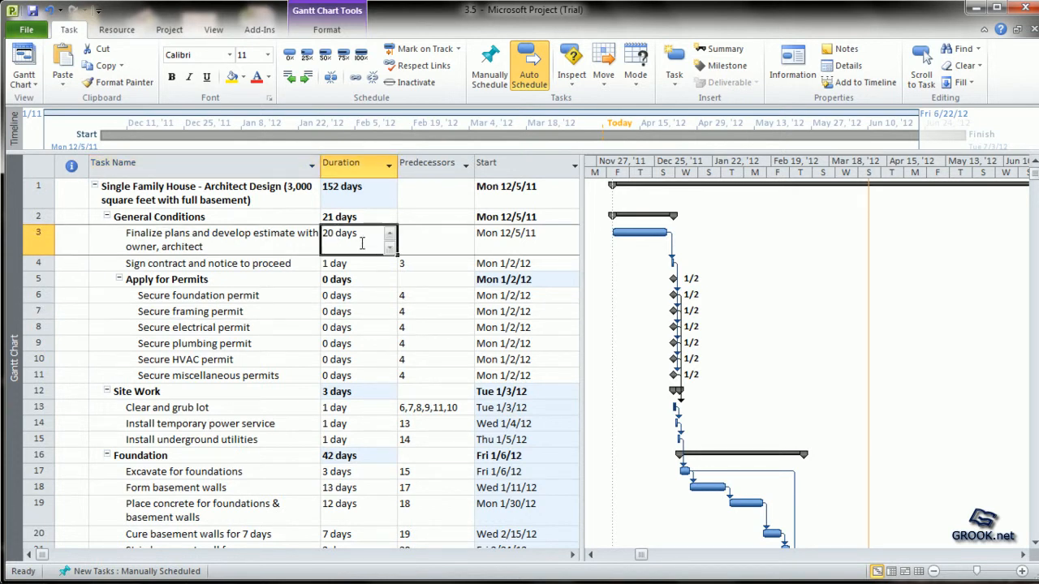
click(207, 263)
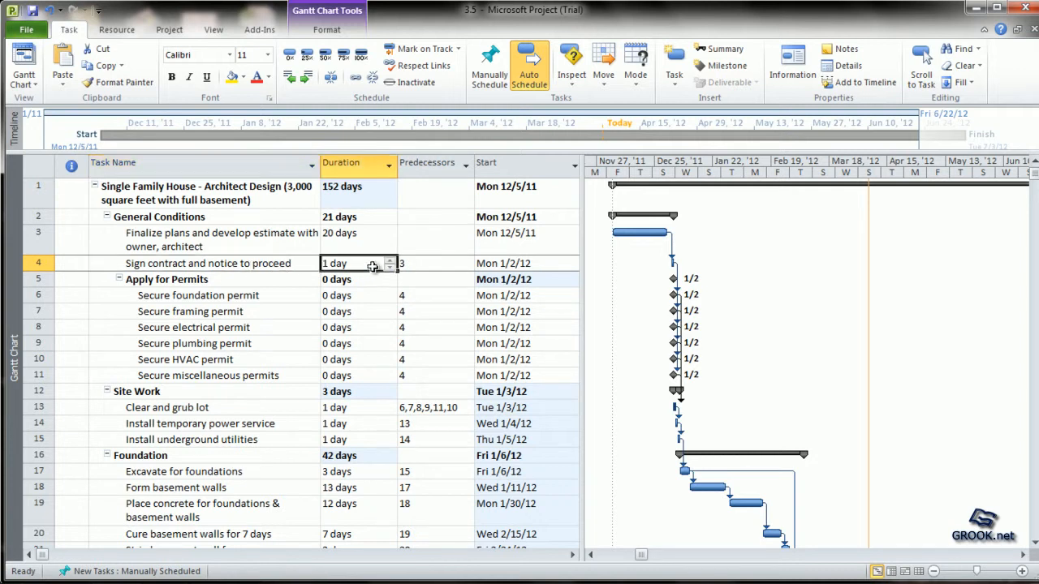
mouse_move(260, 264)
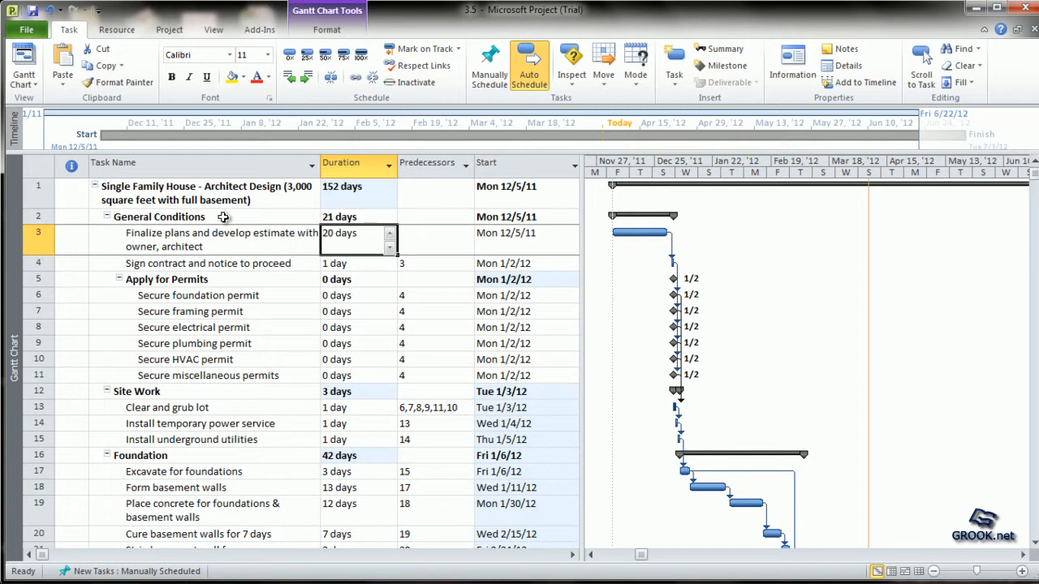
click(159, 217)
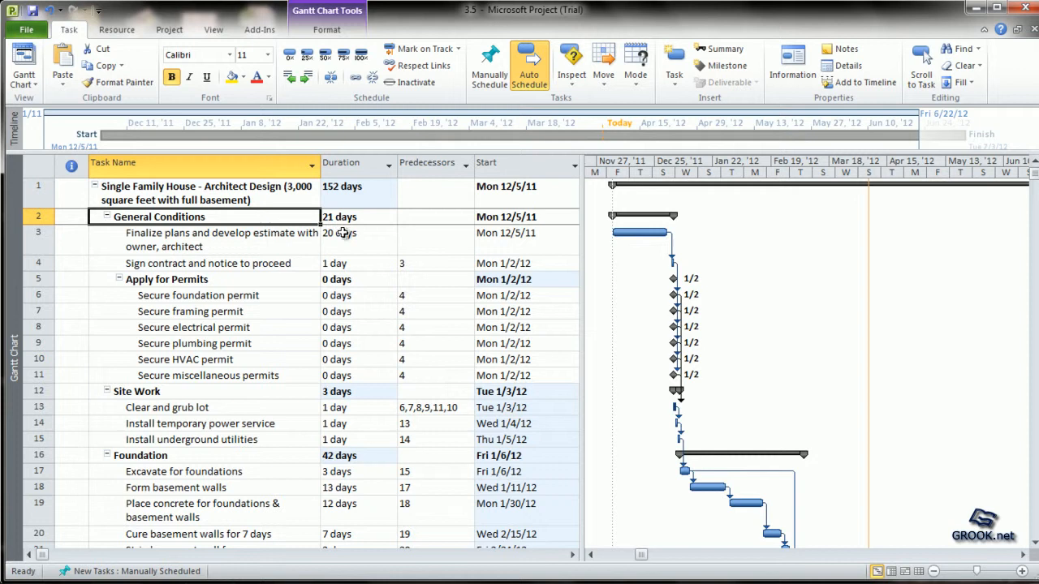
mouse_move(367, 271)
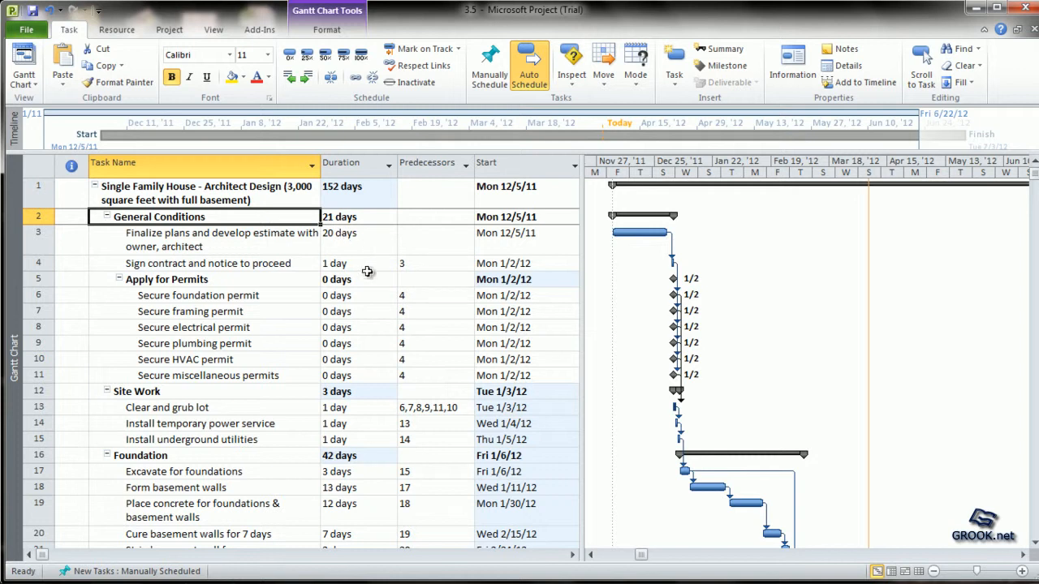
mouse_move(583, 244)
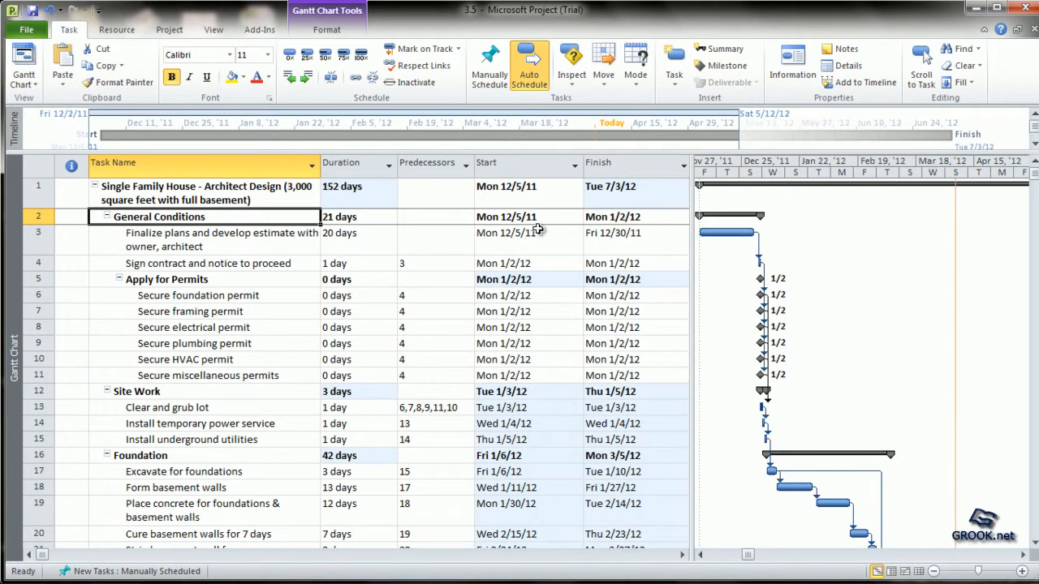
click(520, 217)
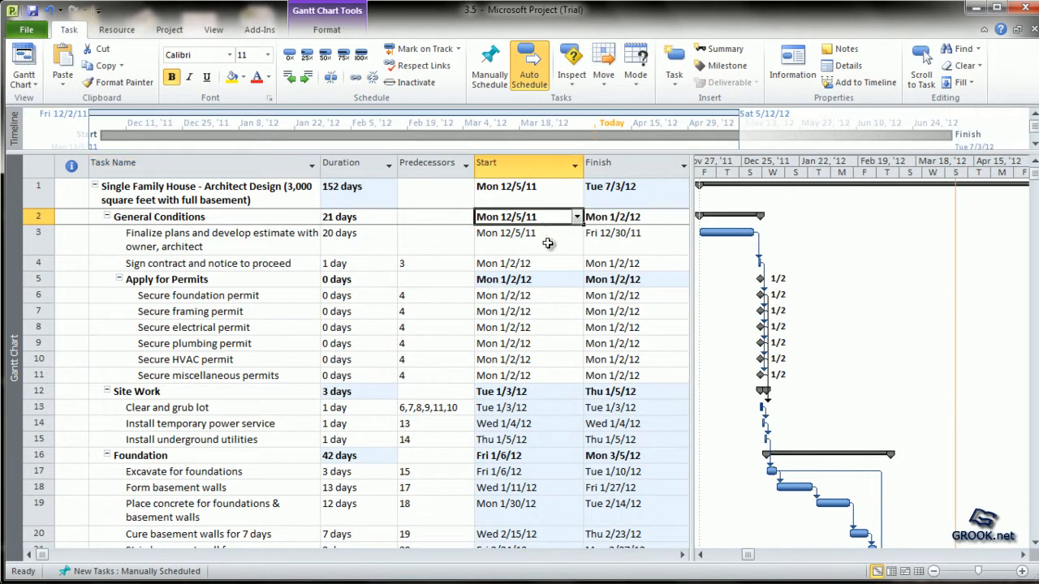
click(631, 217)
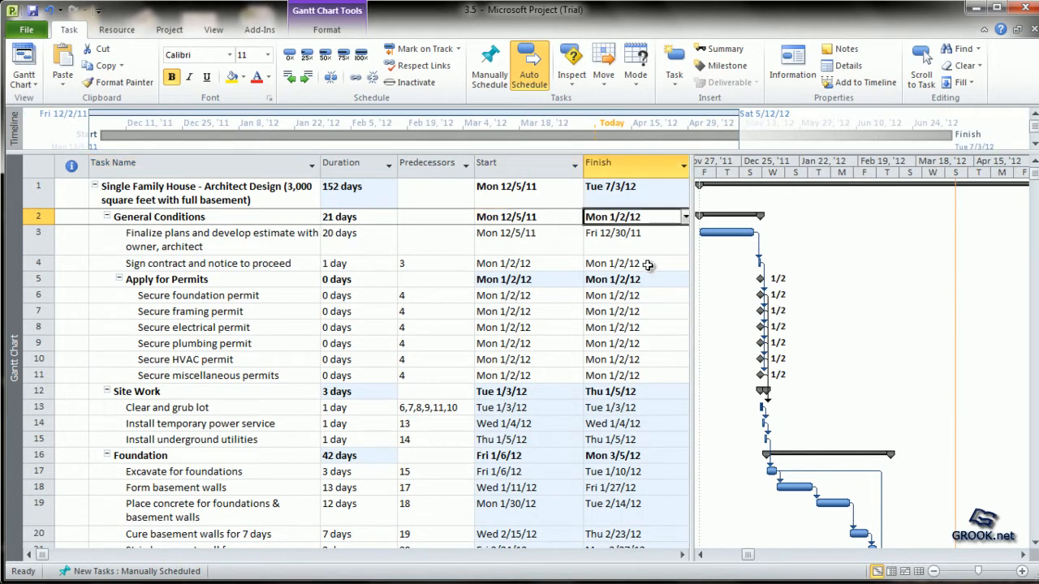
click(628, 263)
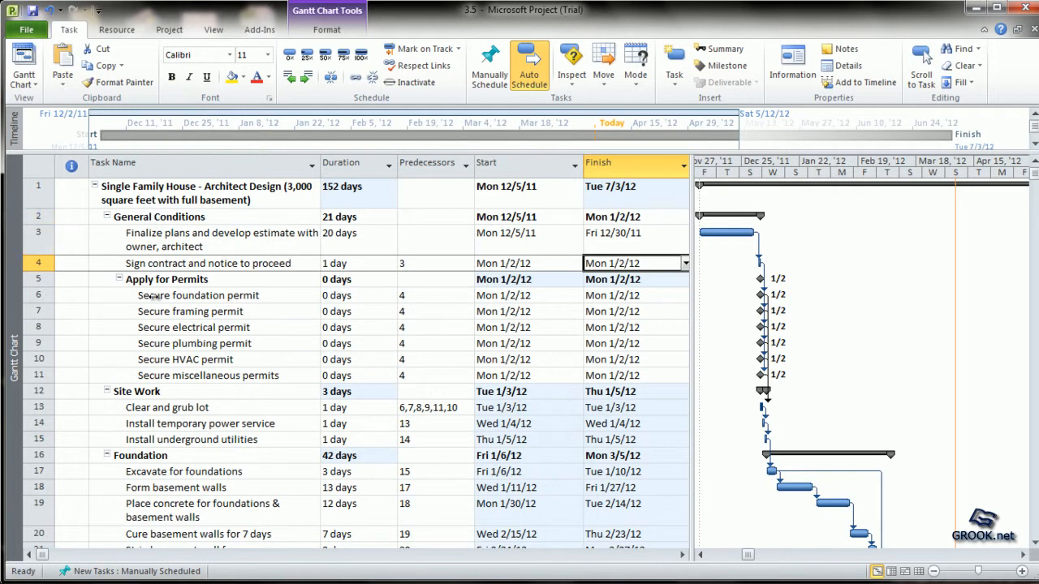
mouse_move(161, 517)
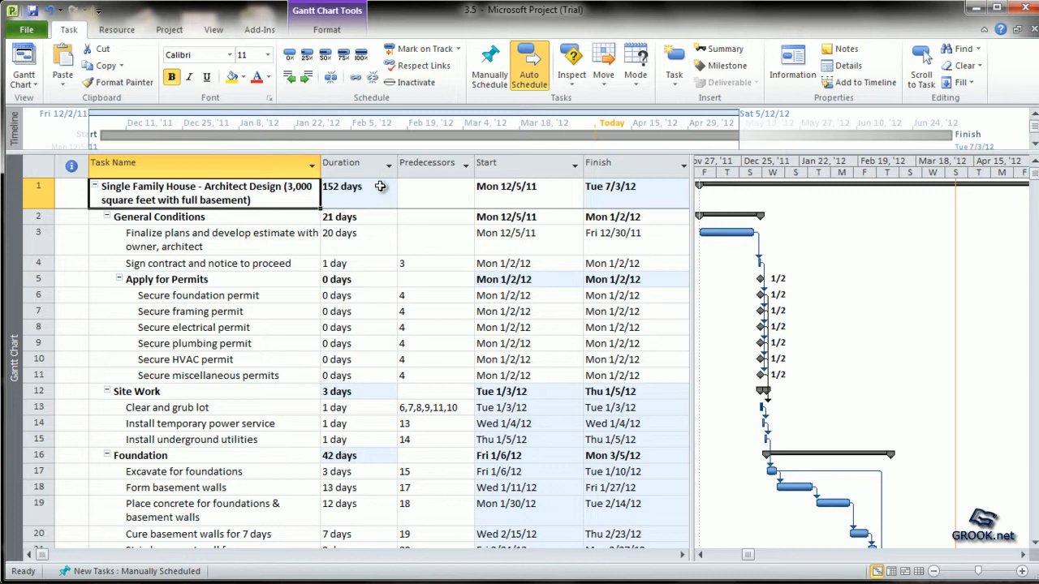
mouse_move(371, 209)
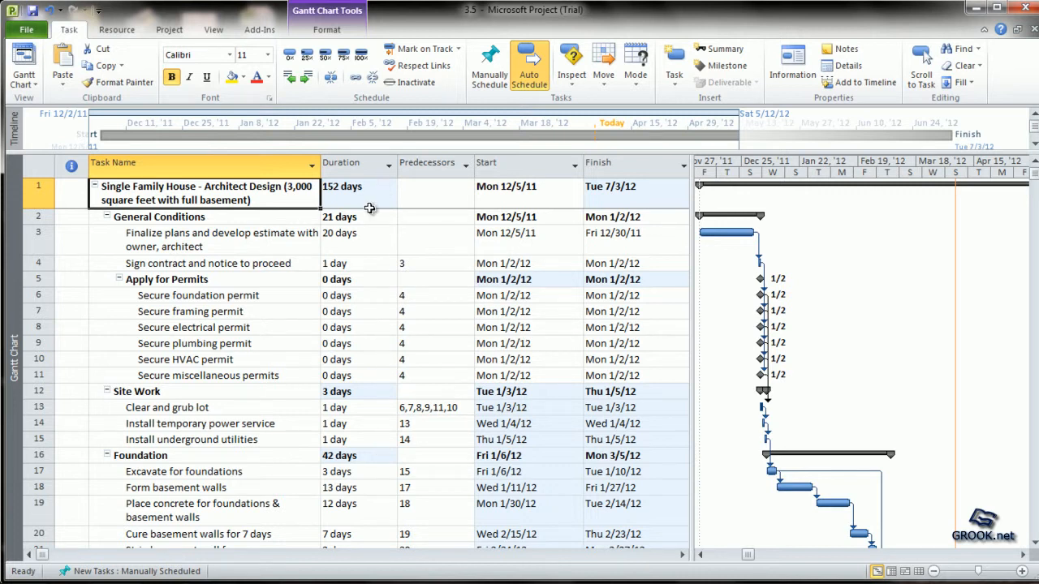
click(349, 193)
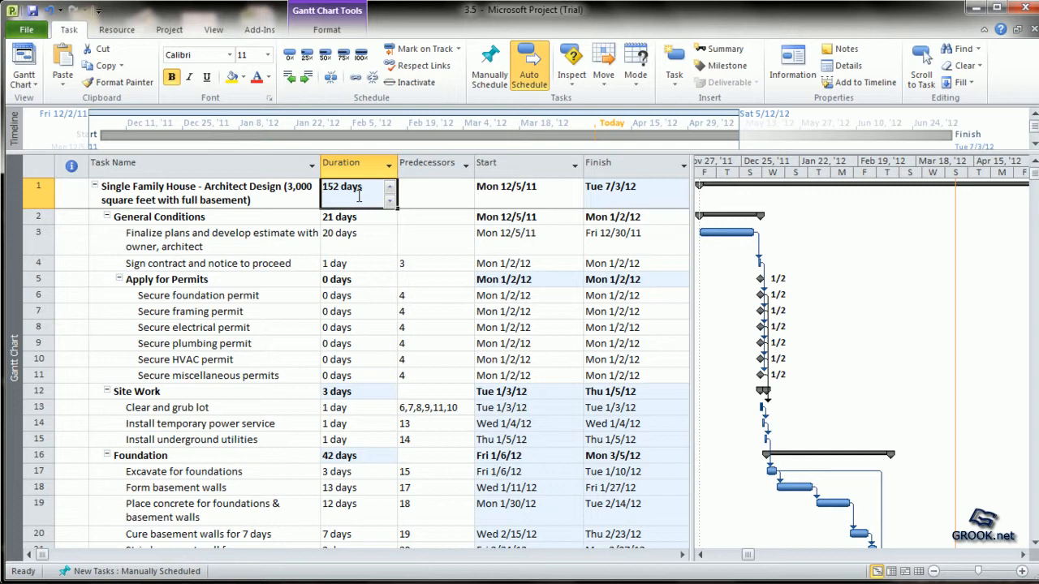
click(519, 193)
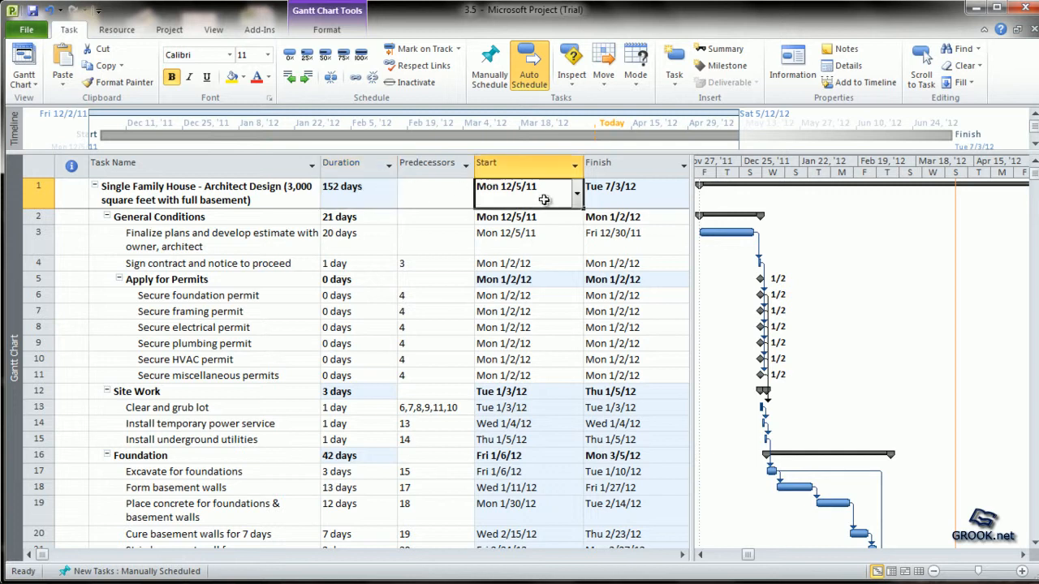
mouse_move(652, 193)
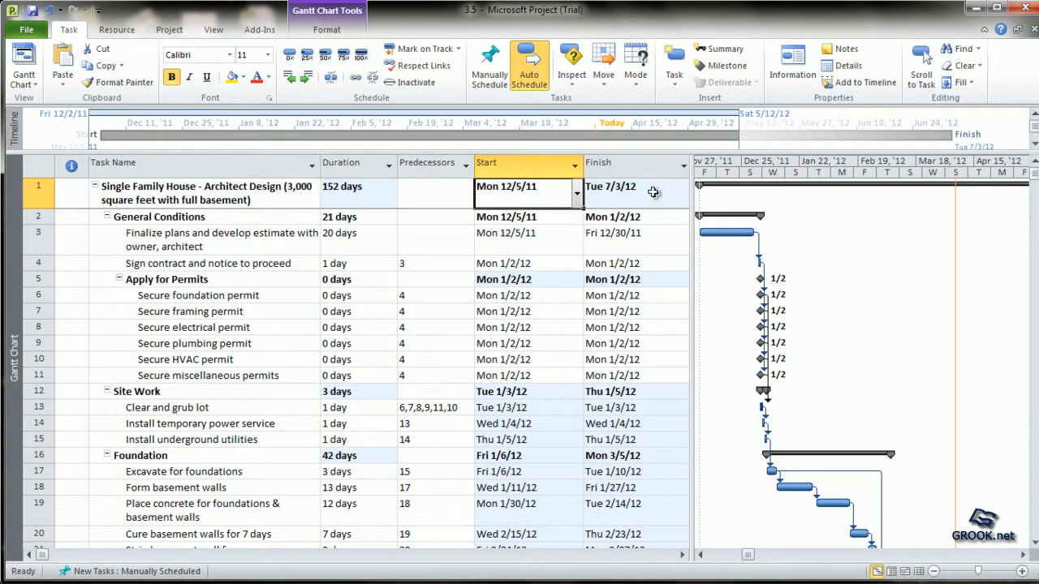
mouse_move(622, 194)
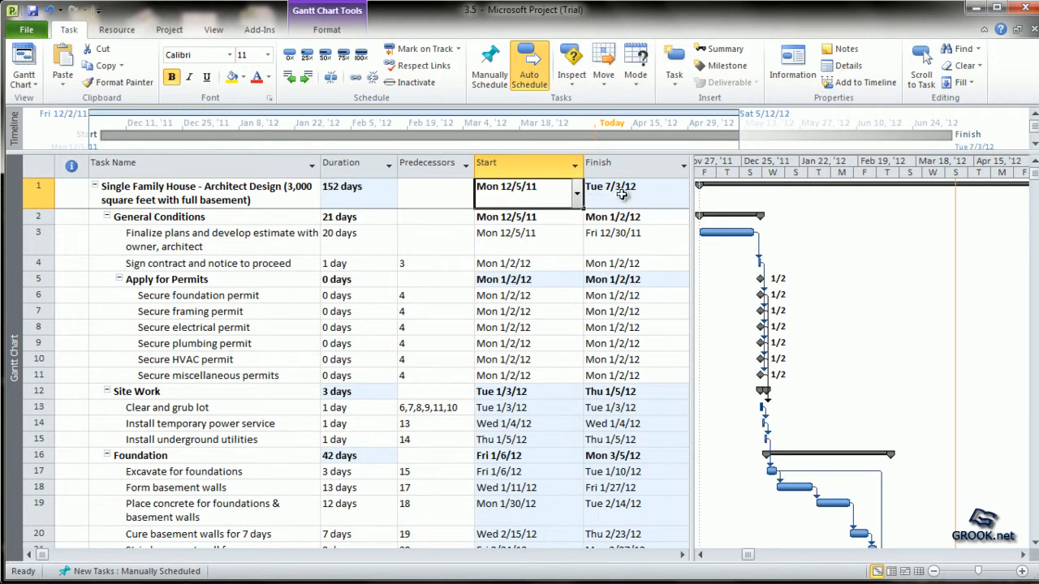